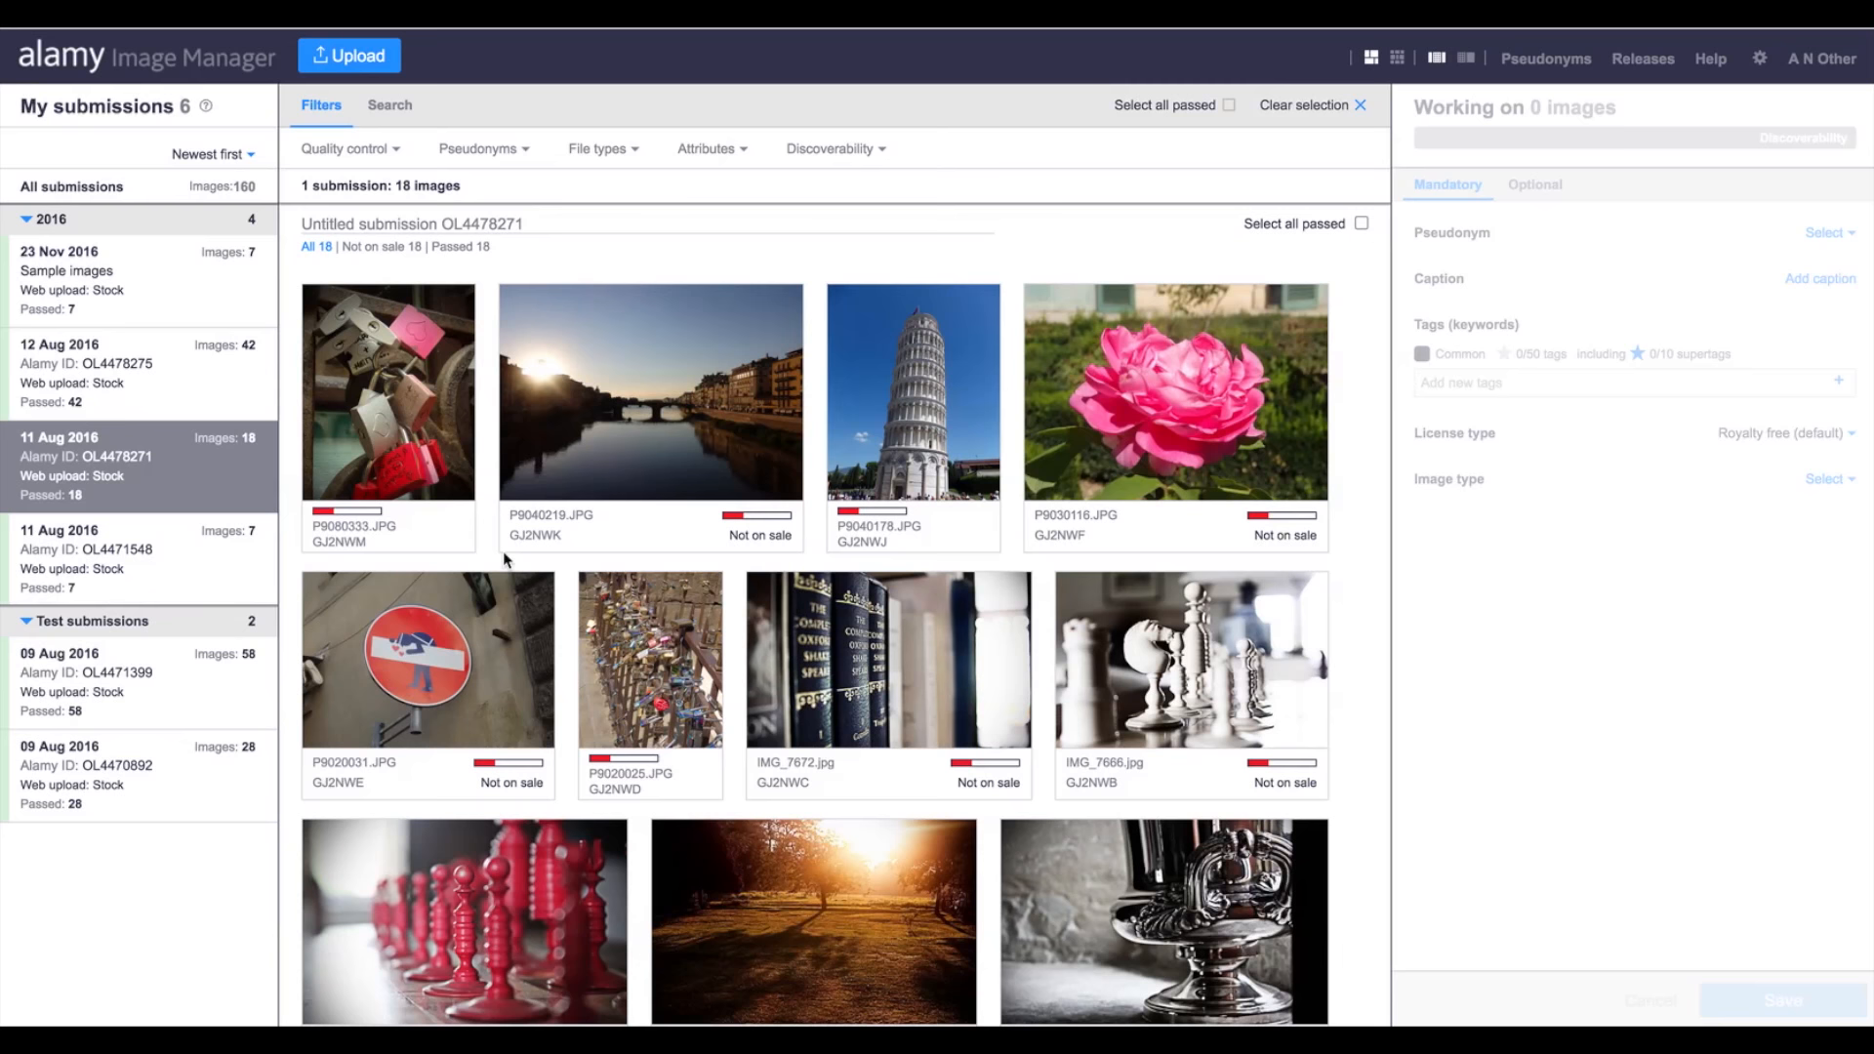
mouse_move(1634, 404)
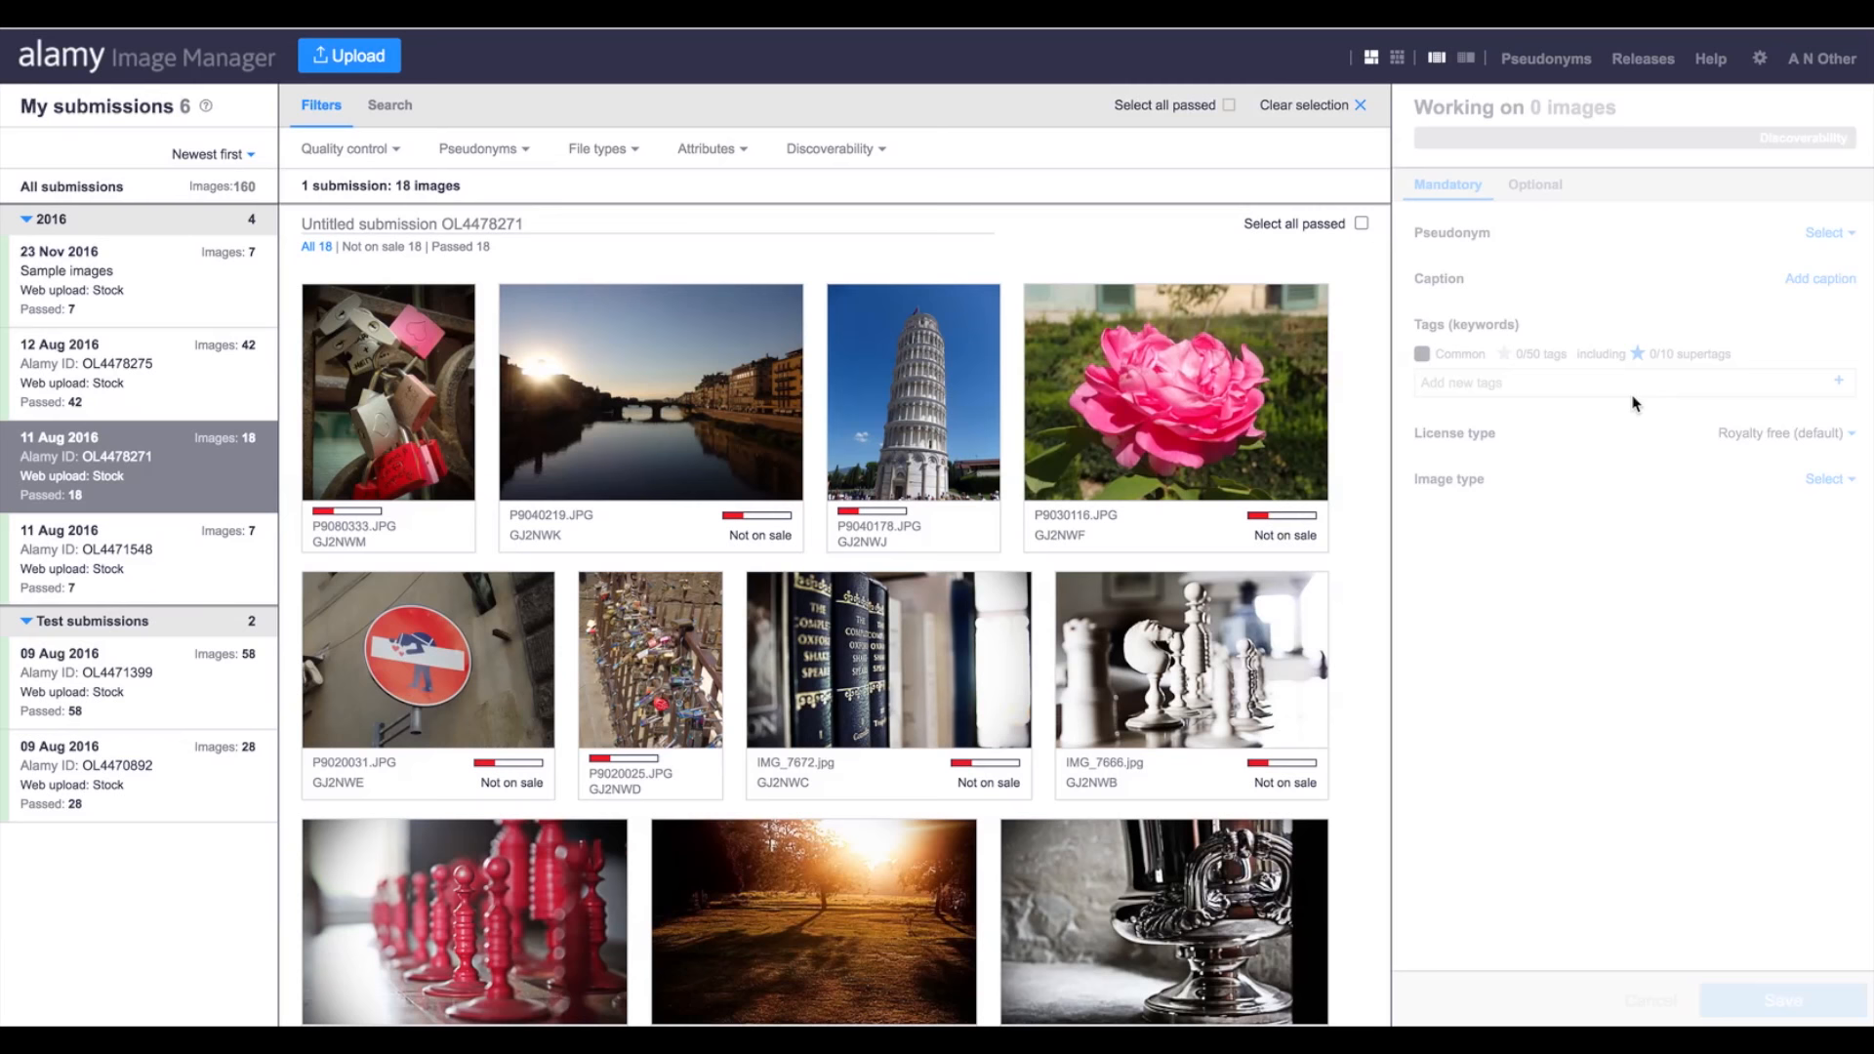
mouse_move(158, 305)
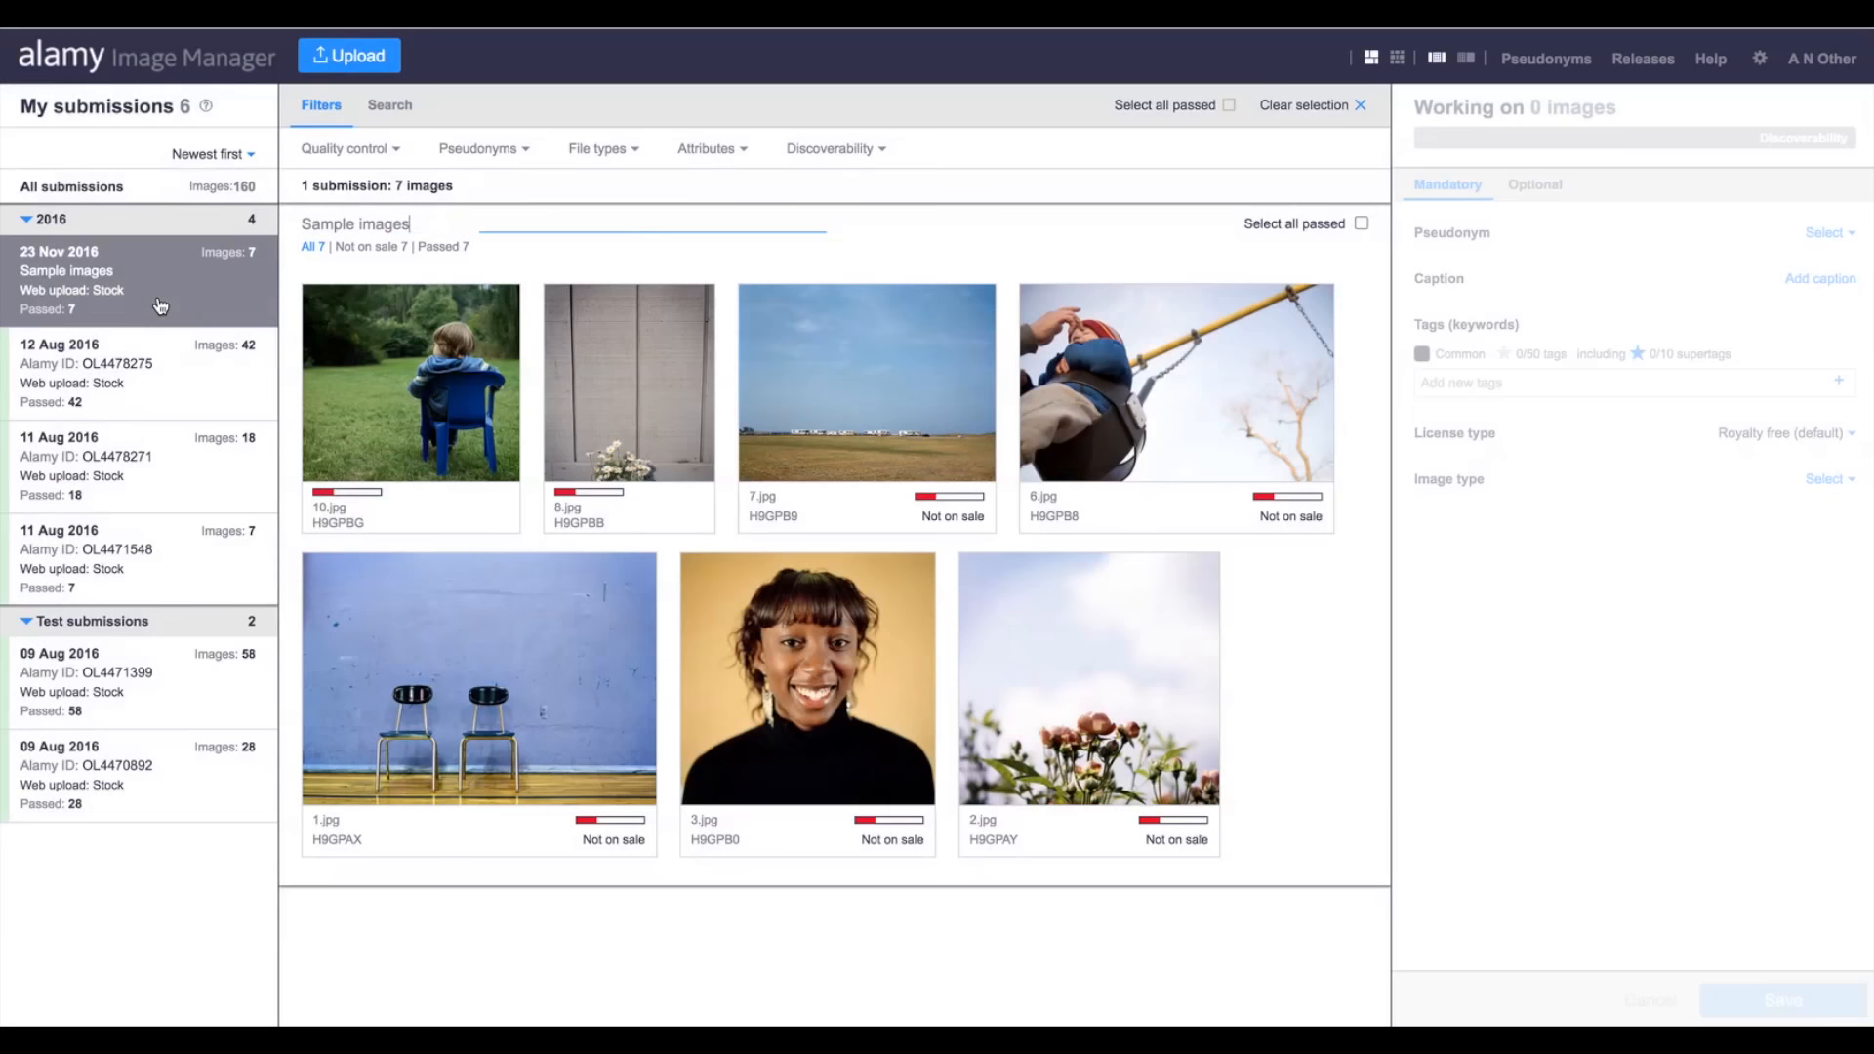
- Browse the 11 Aug and 12 Aug submissions, then review the koala photo's optional and mandatory details
left_click(136, 372)
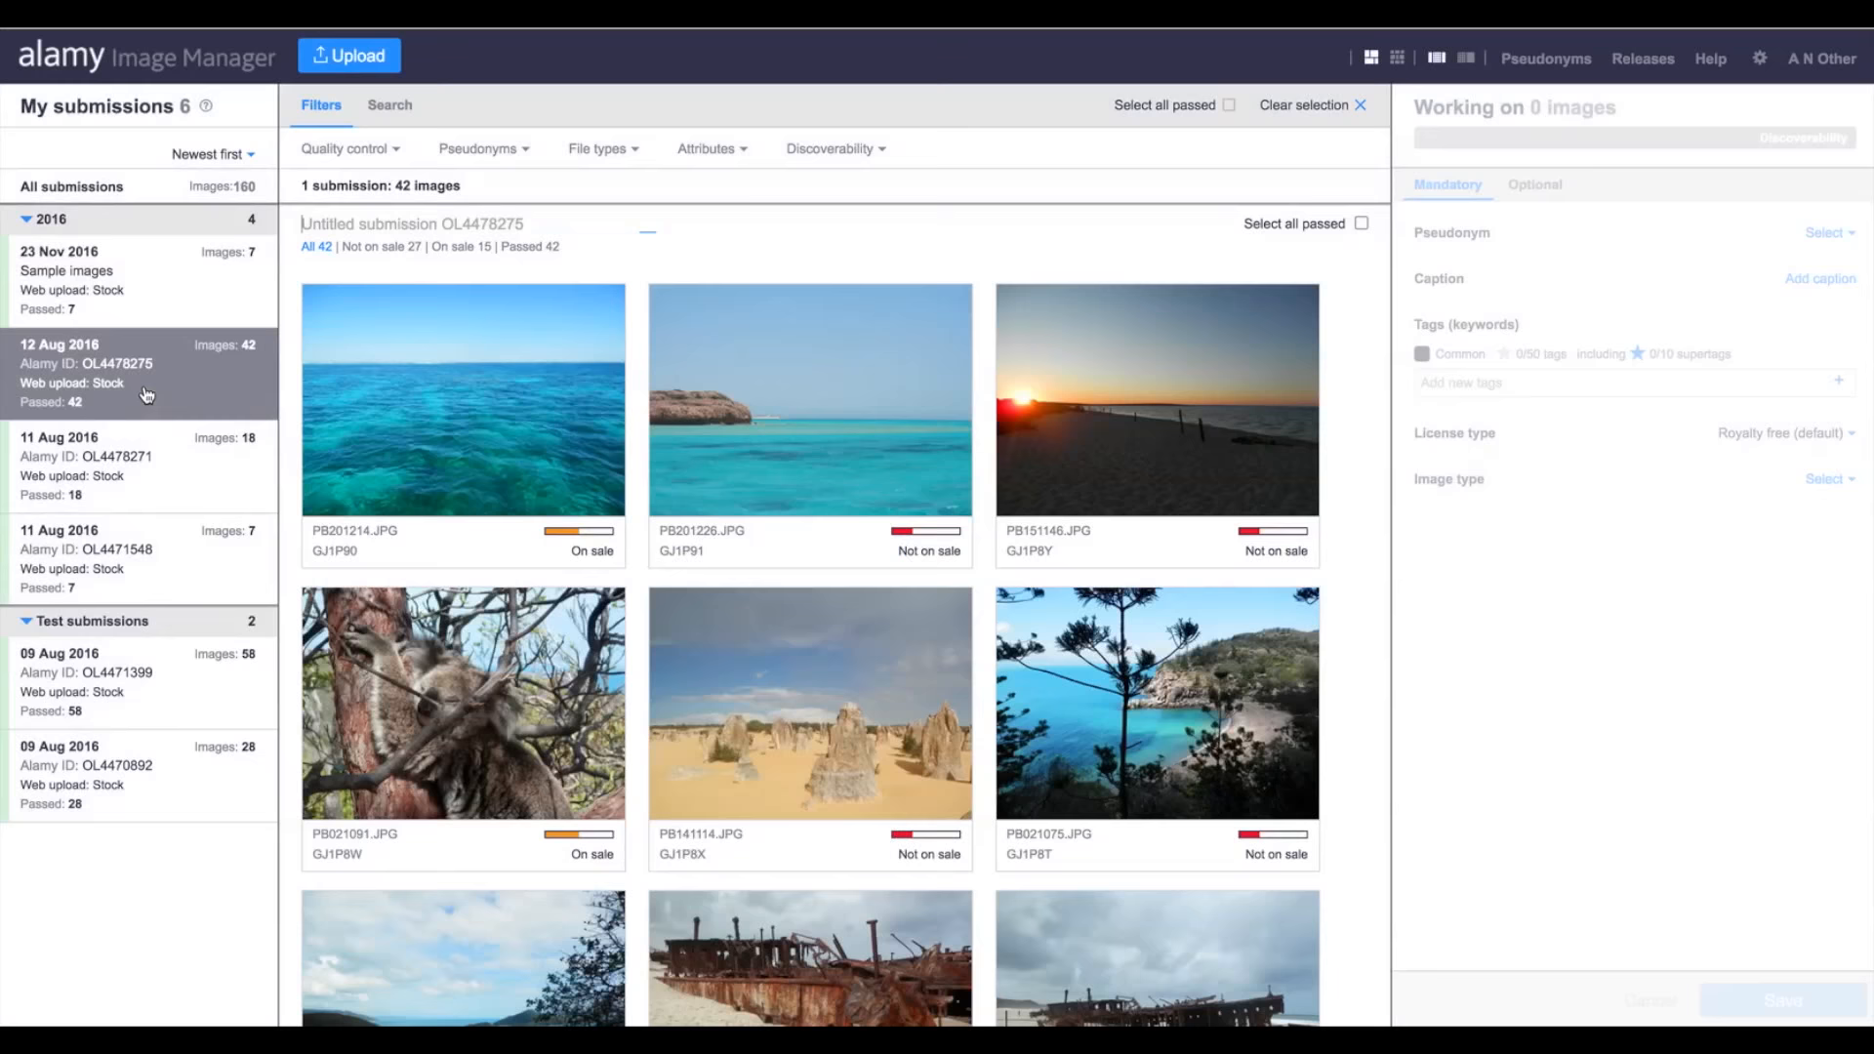
left_click(86, 466)
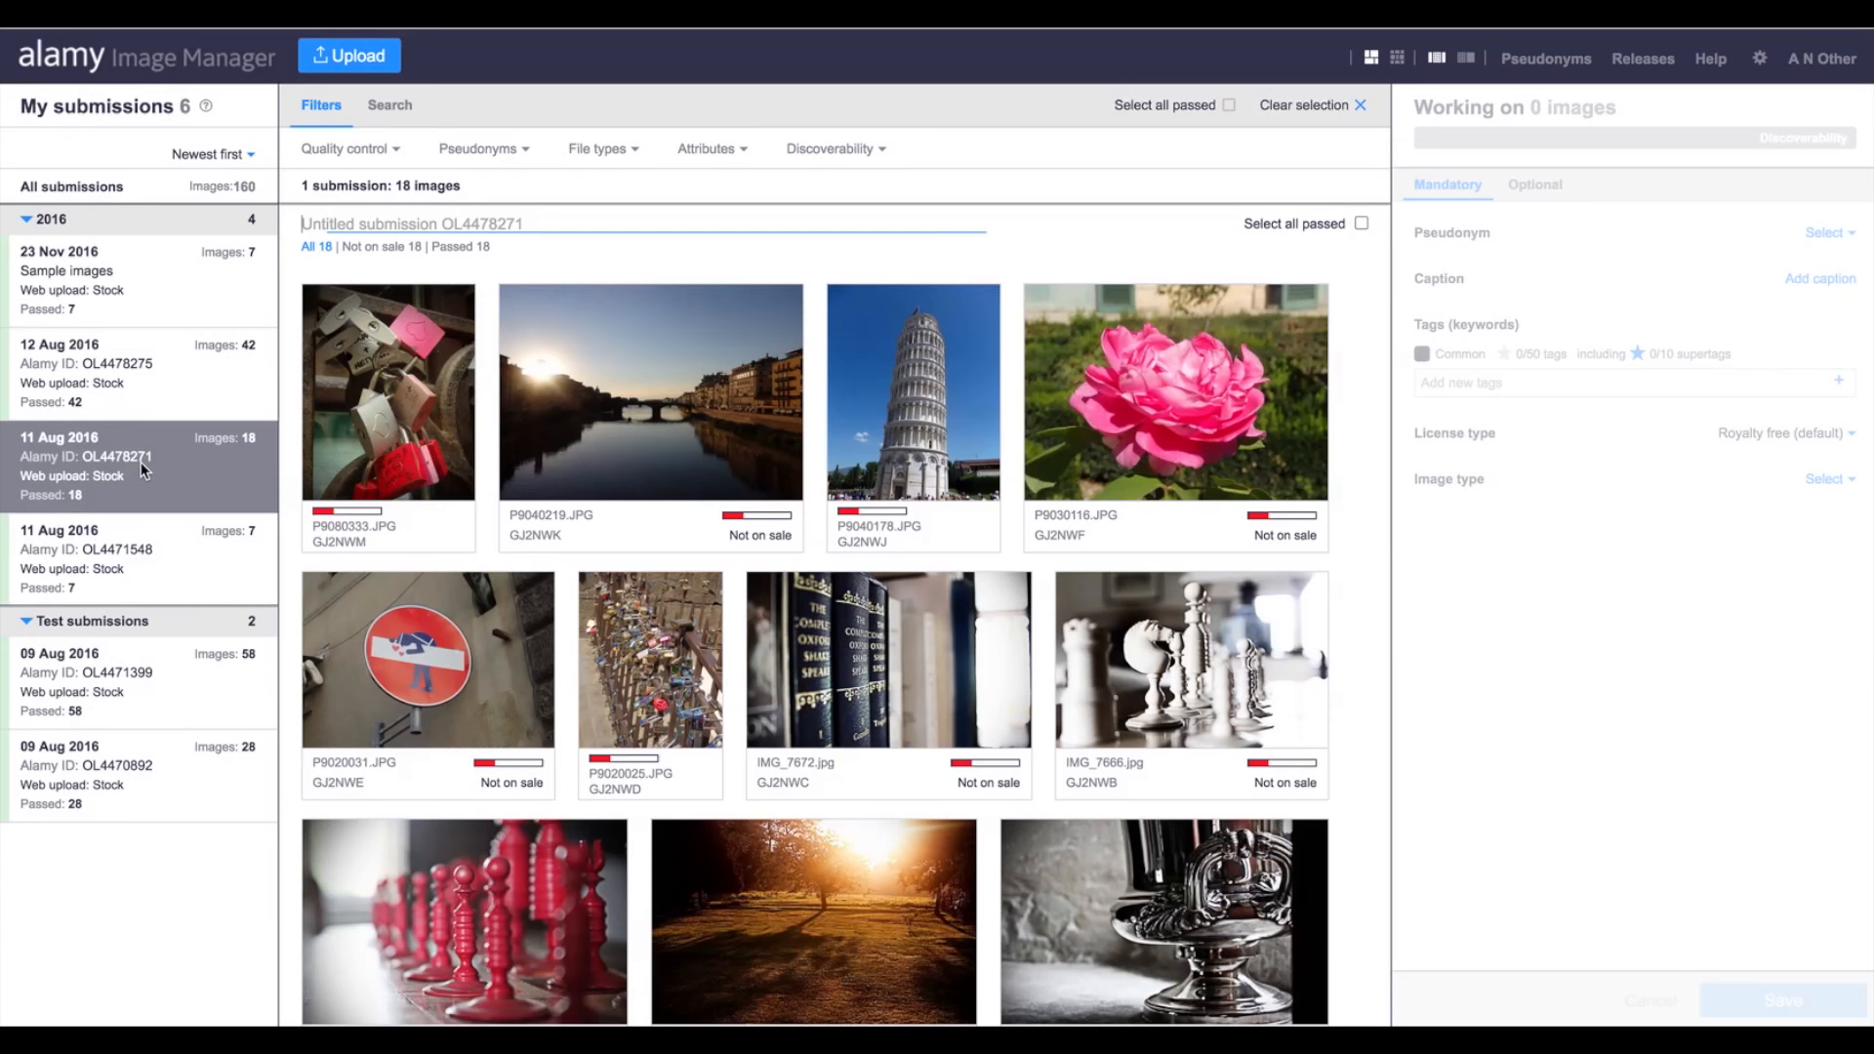
left_click(85, 681)
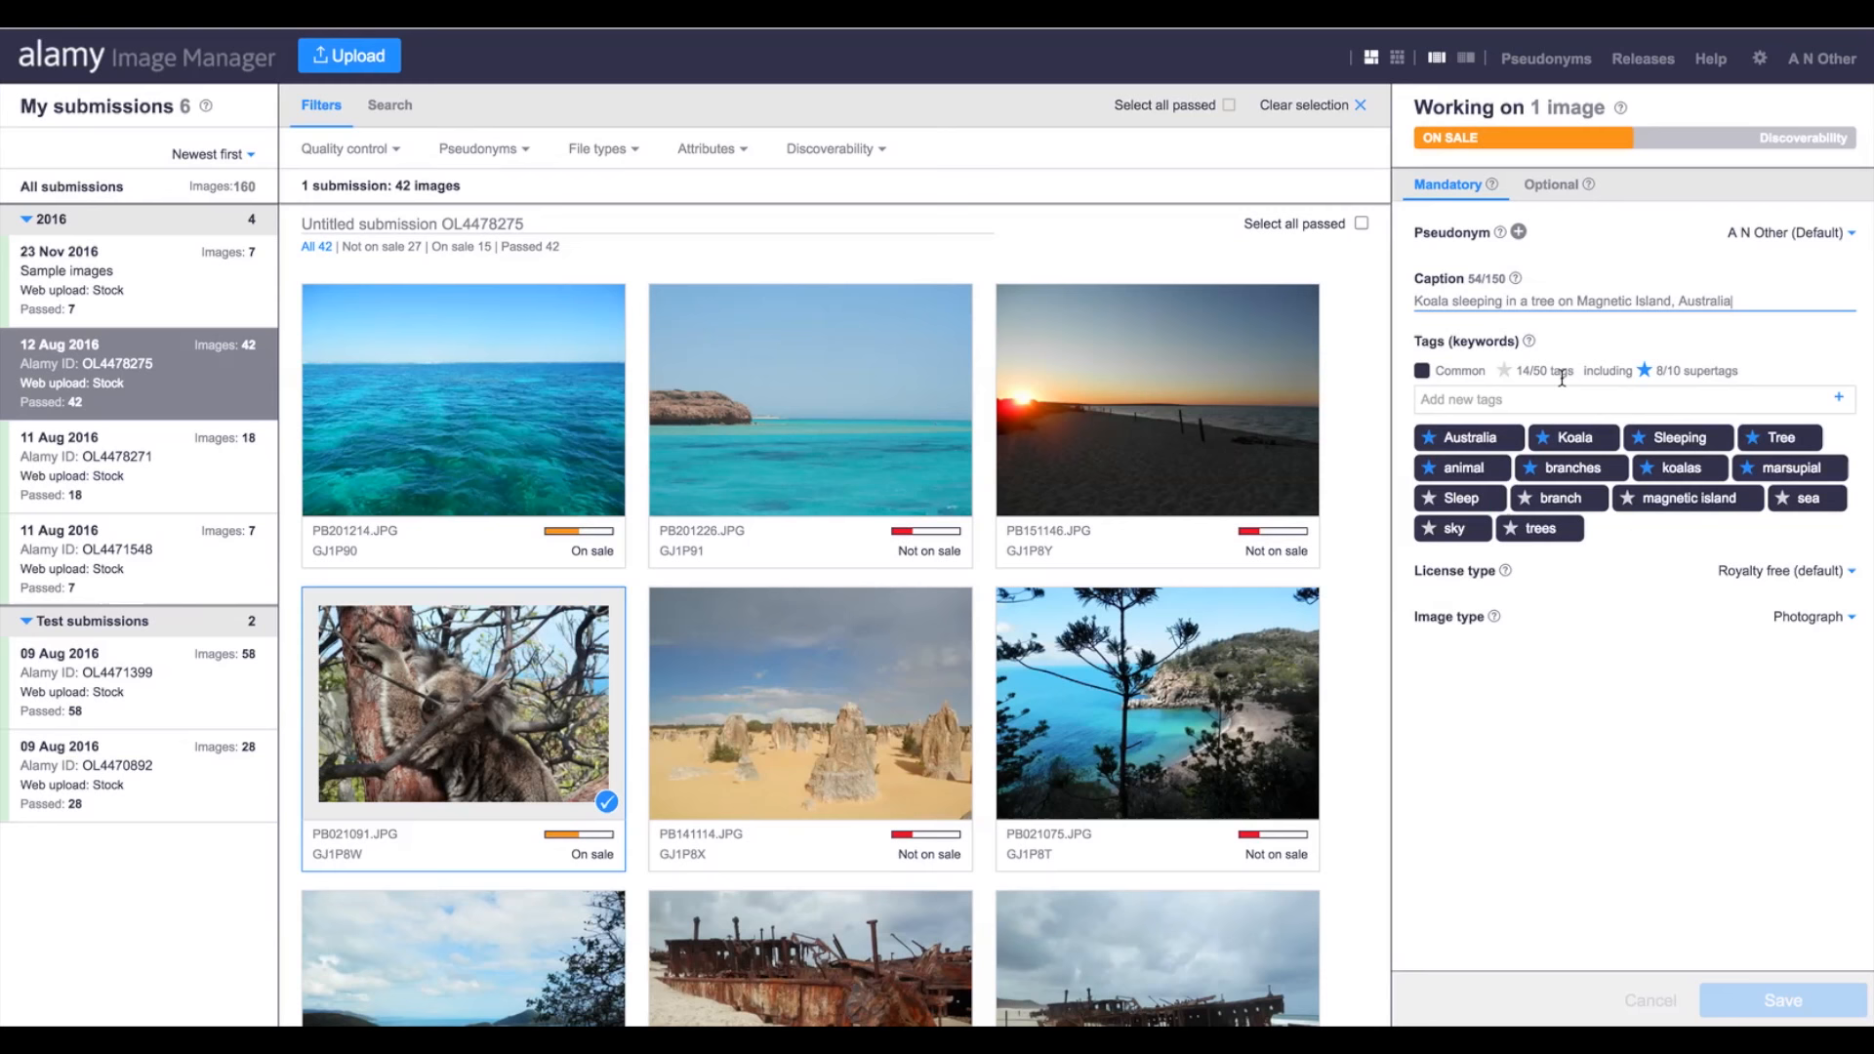
left_click(1550, 183)
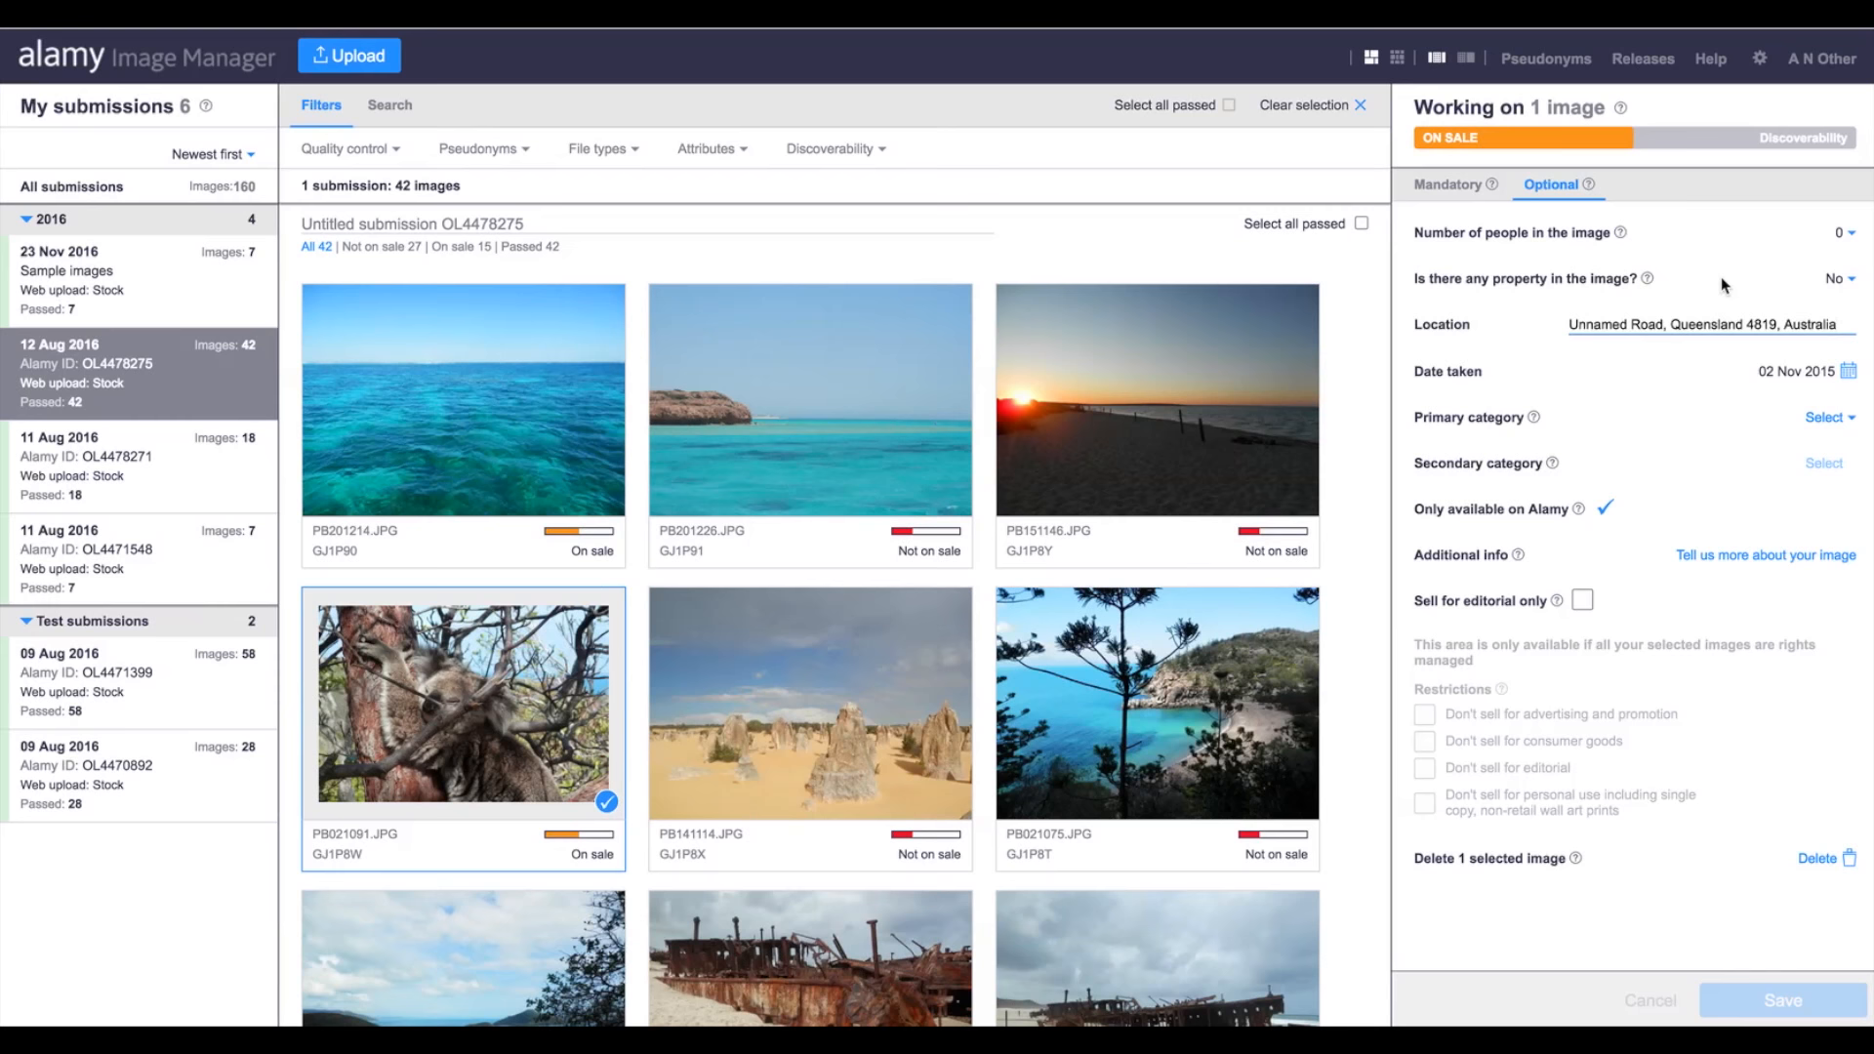
left_click(707, 148)
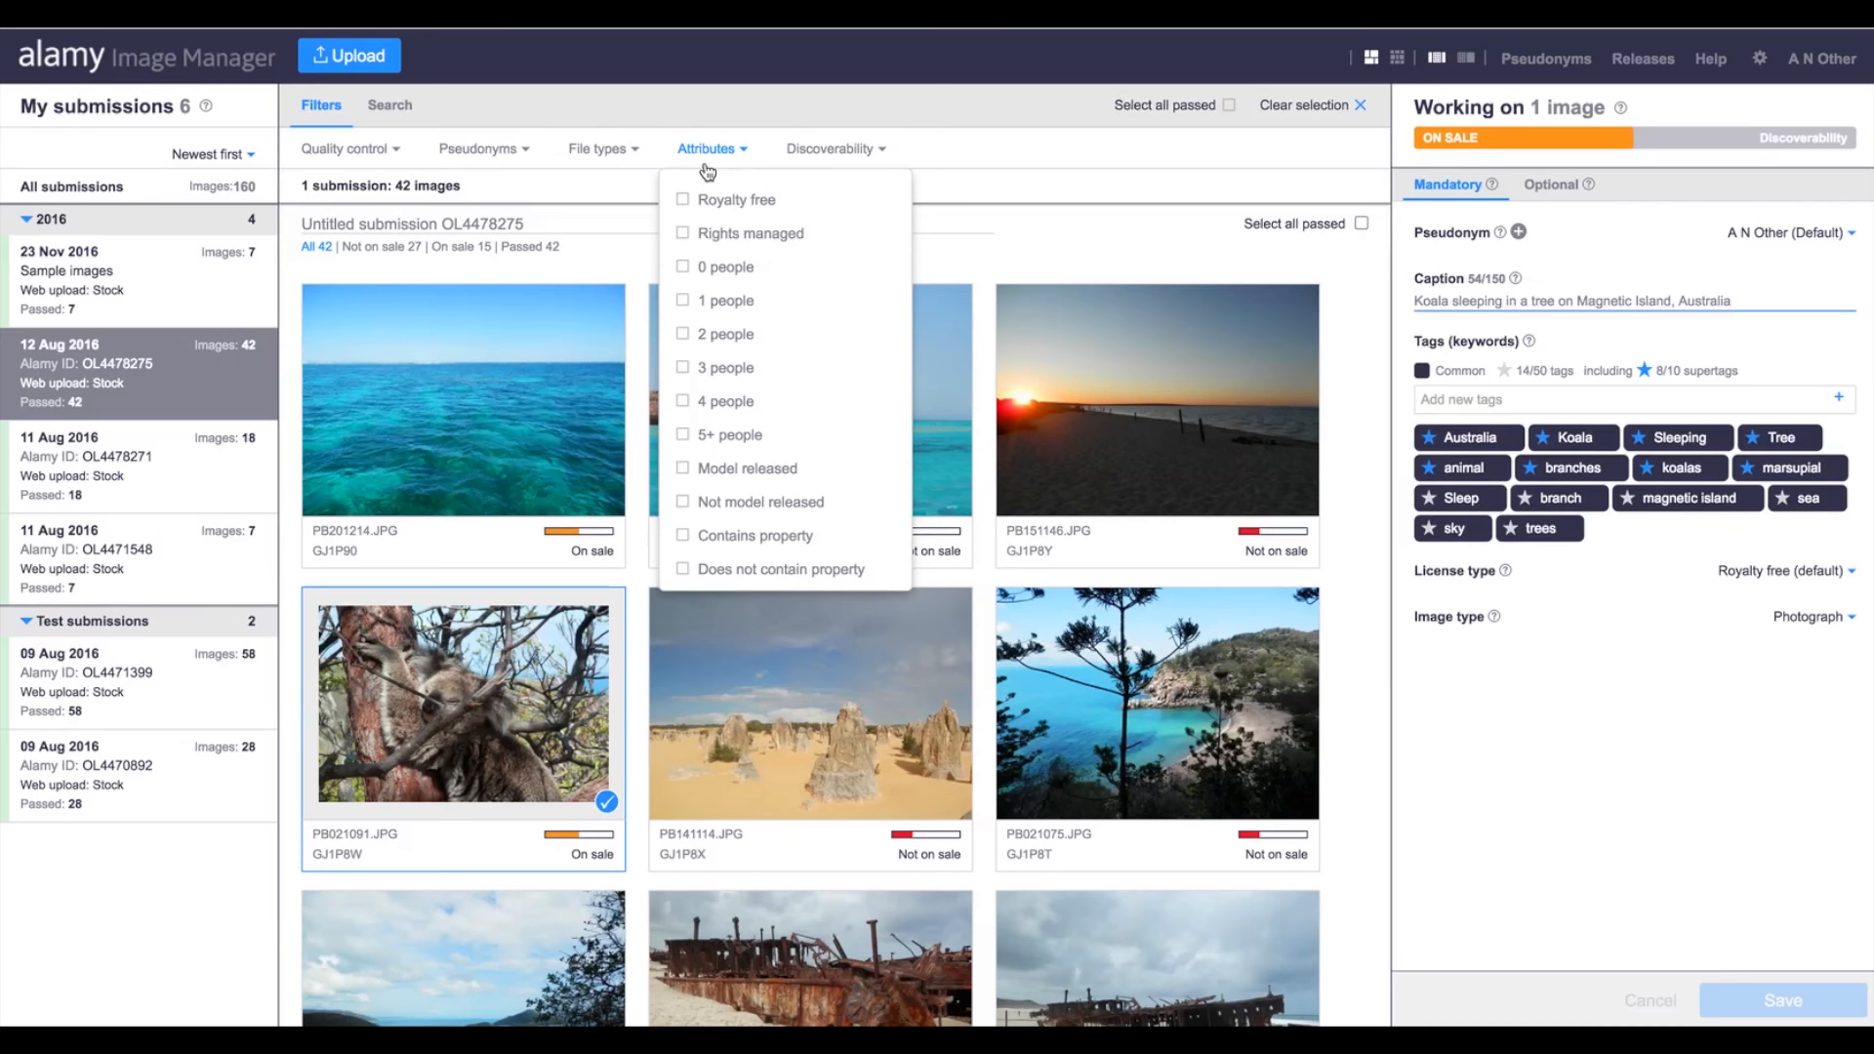
- Check the attribute and discoverability filters and the all-images search, then return to the 12 Aug submission
left_click(830, 148)
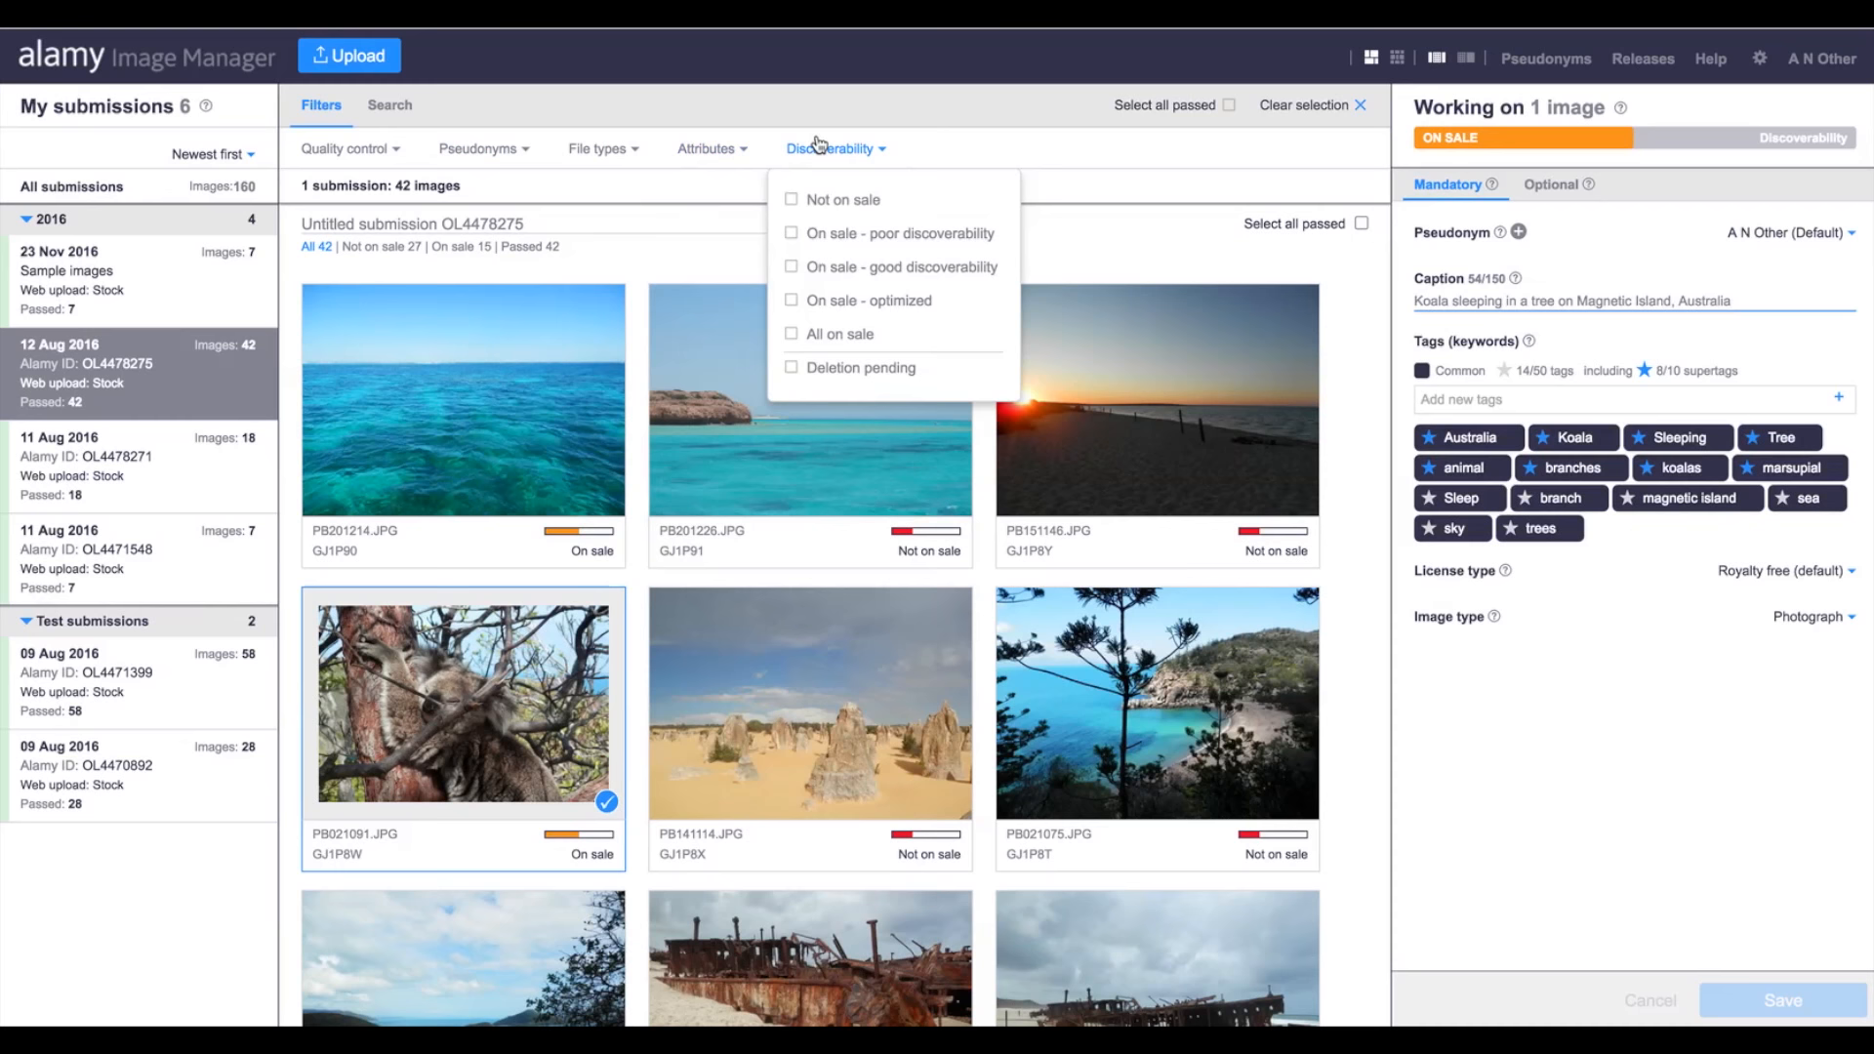
left_click(829, 149)
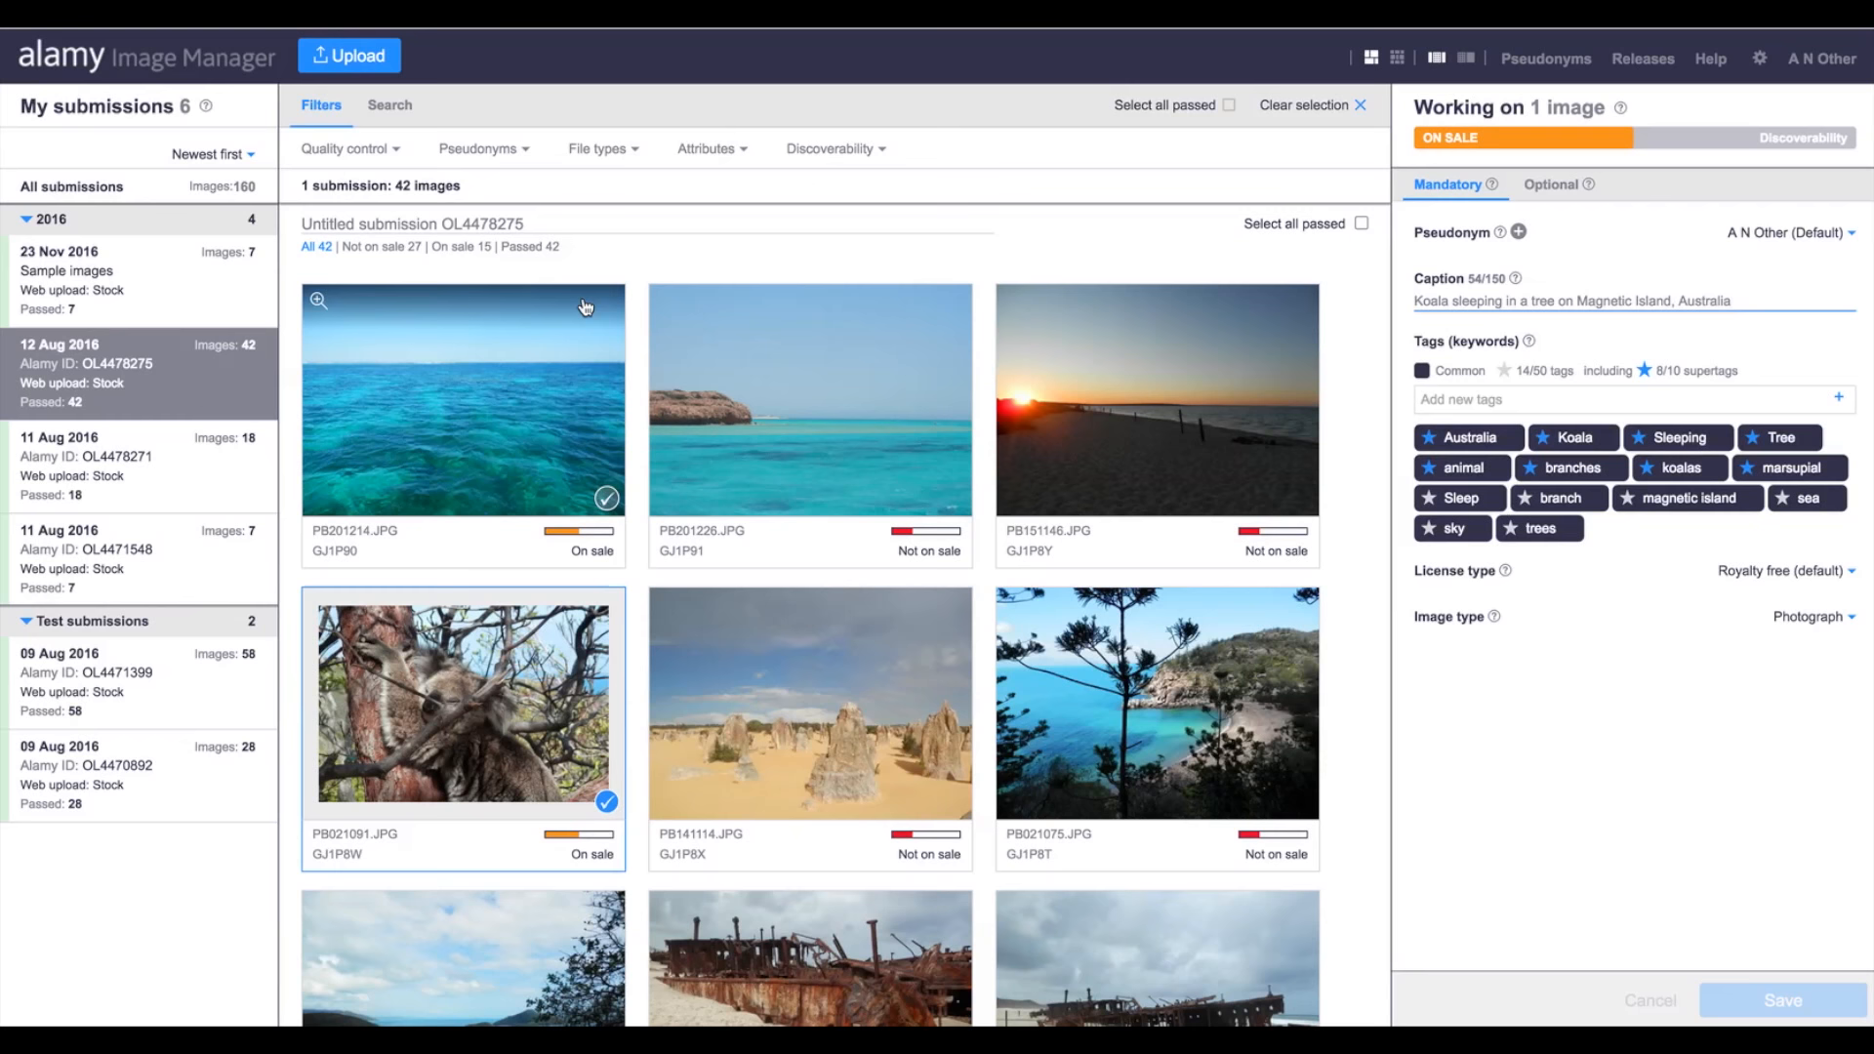
left_click(389, 105)
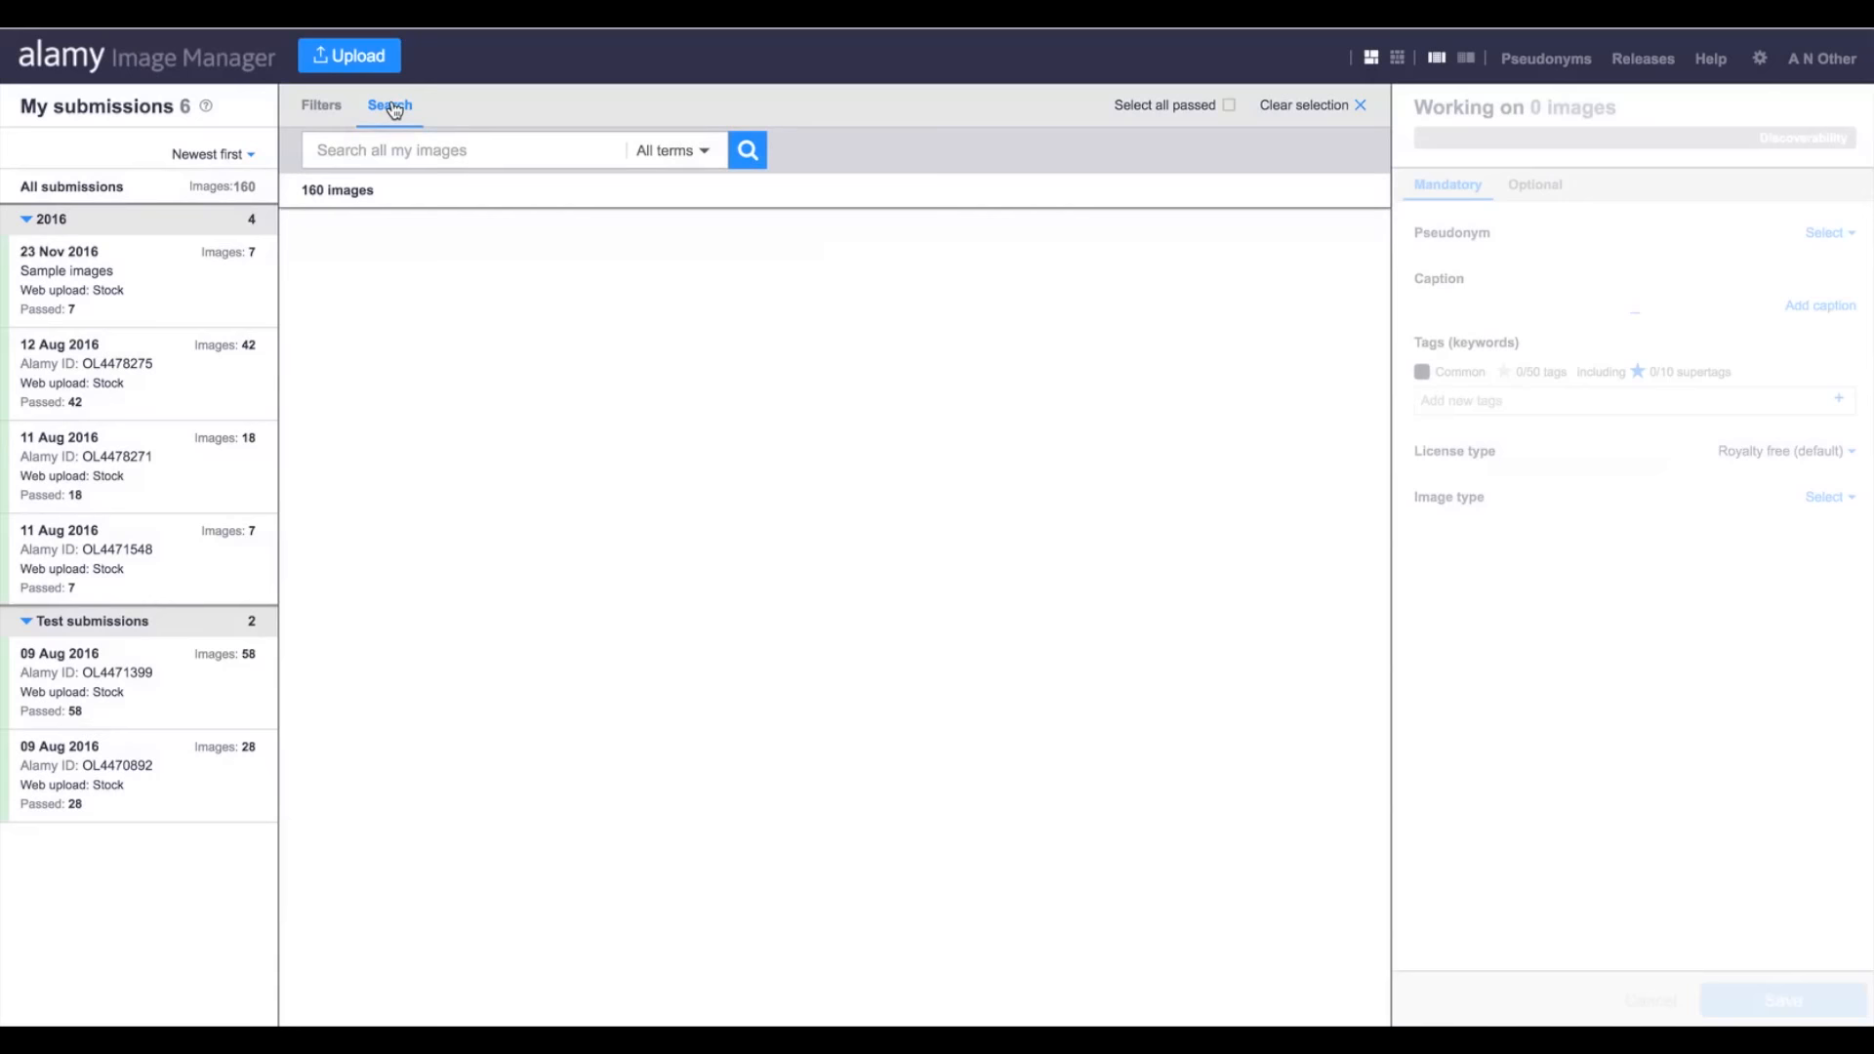
left_click(320, 105)
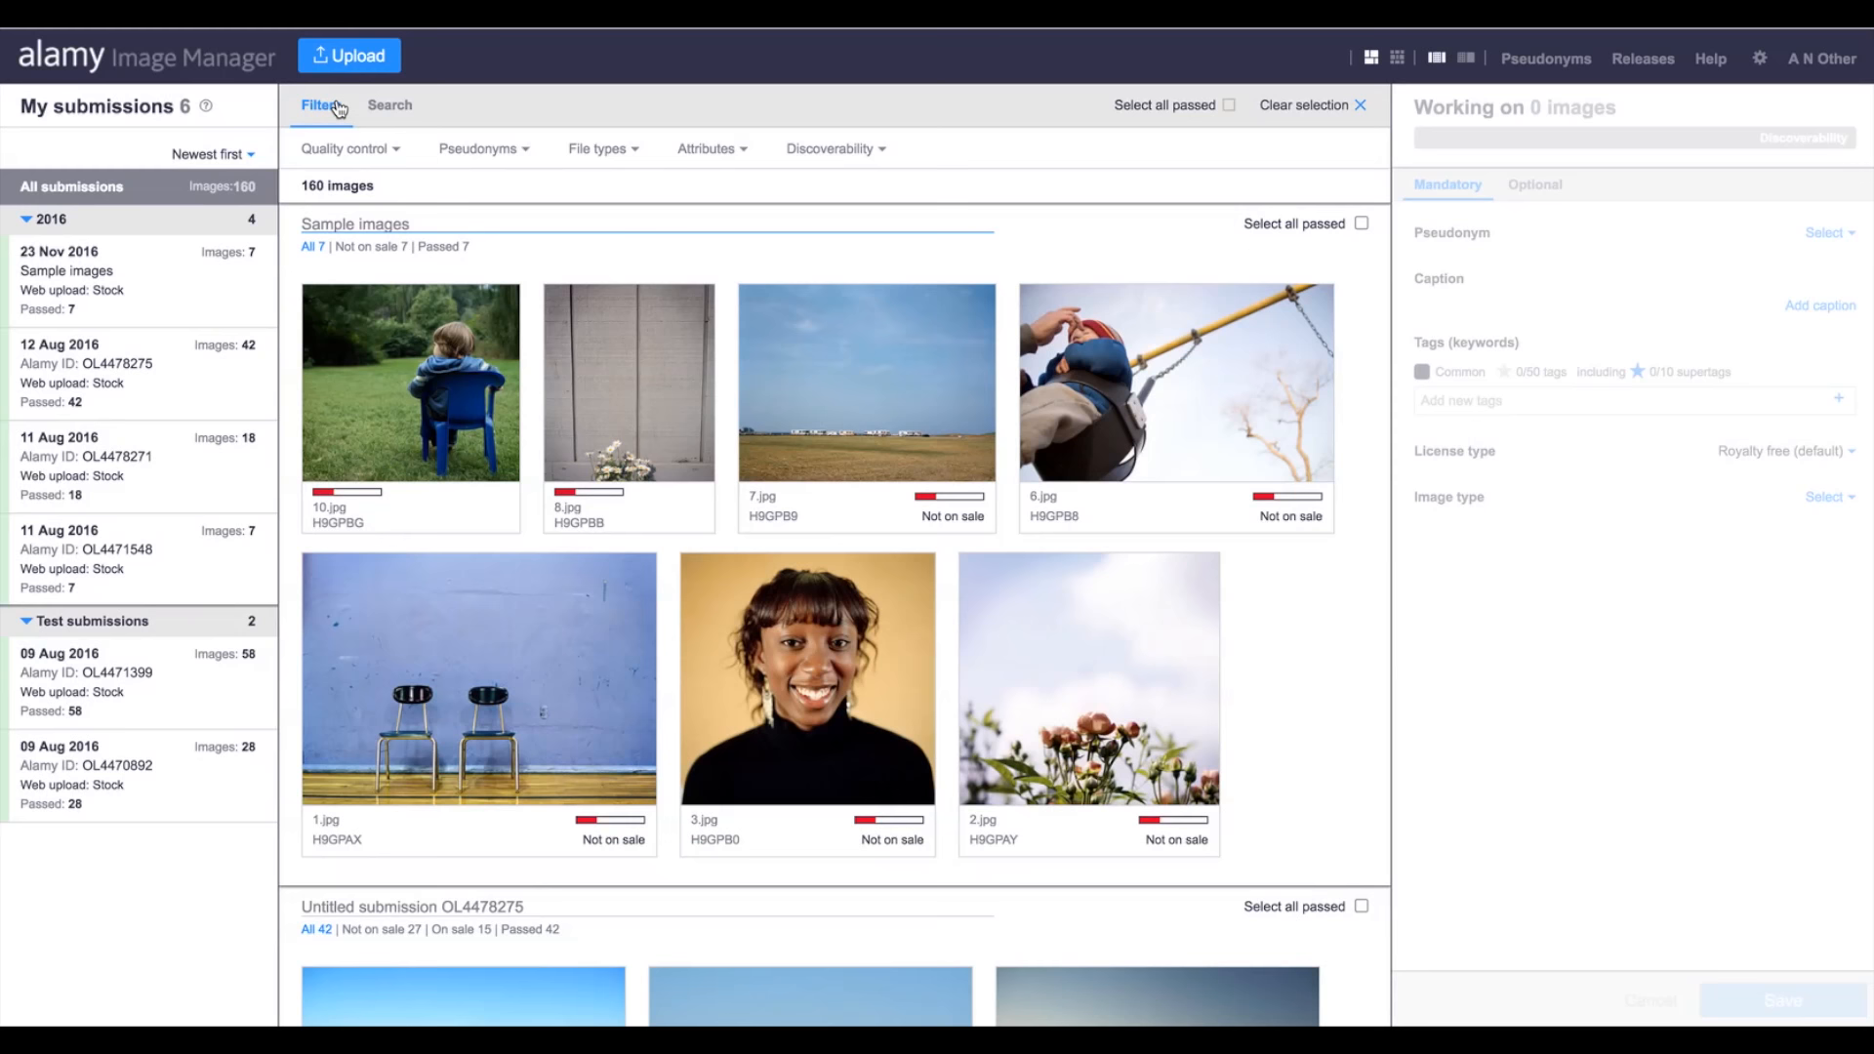
left_click(107, 370)
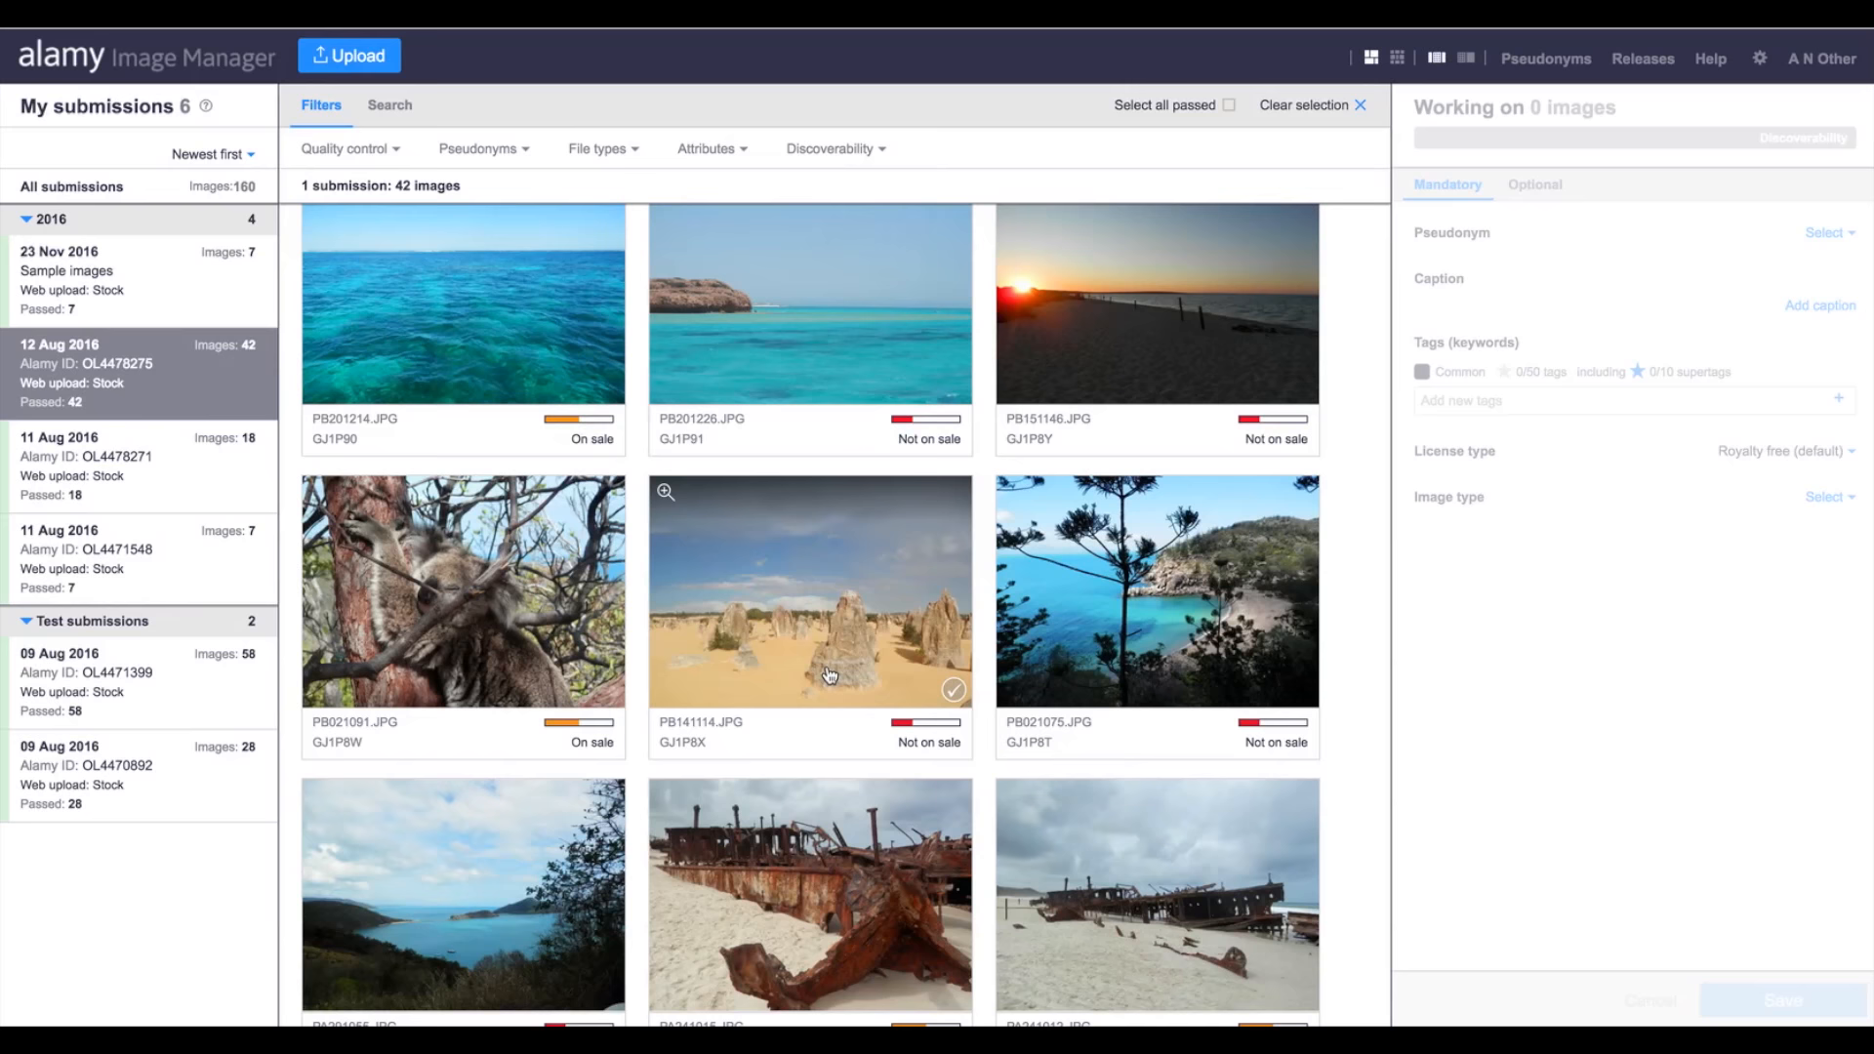
- Select the first shipwreck photo and shift-extend the selection across all eight shipwreck images
scroll("down", 3)
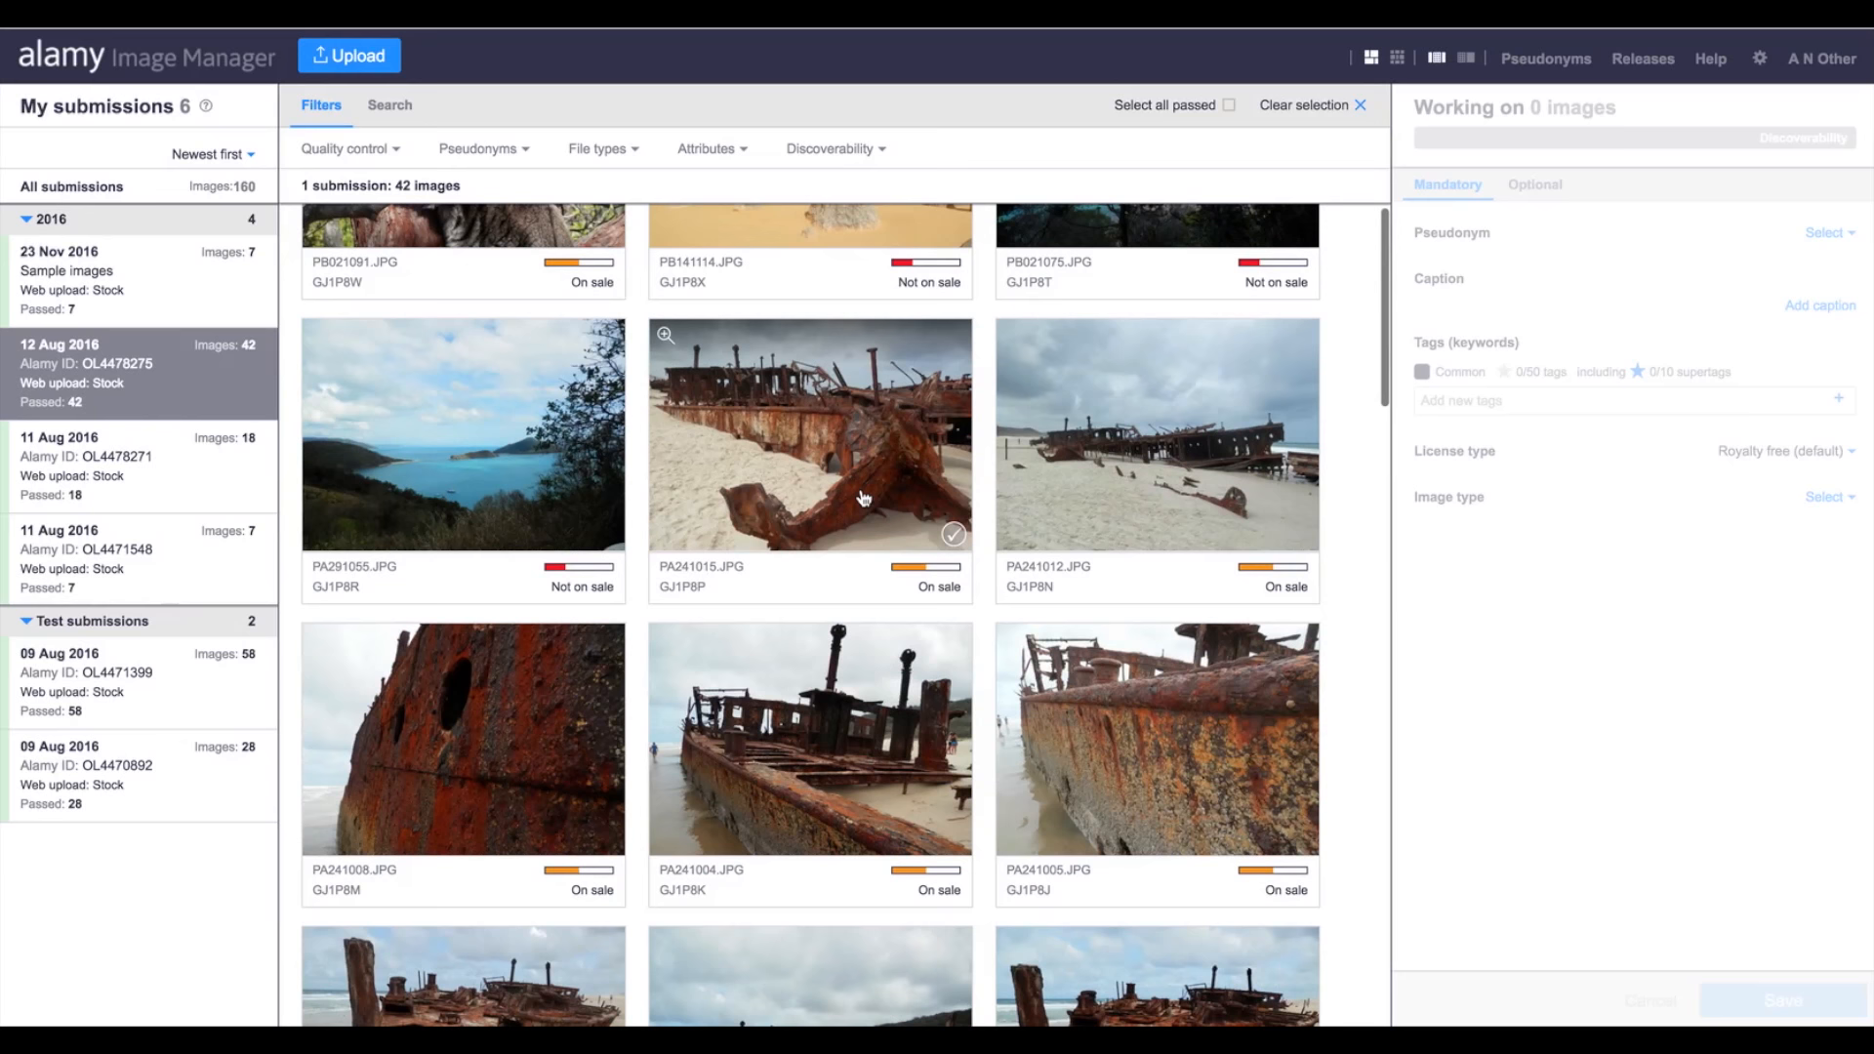
left_click(808, 434)
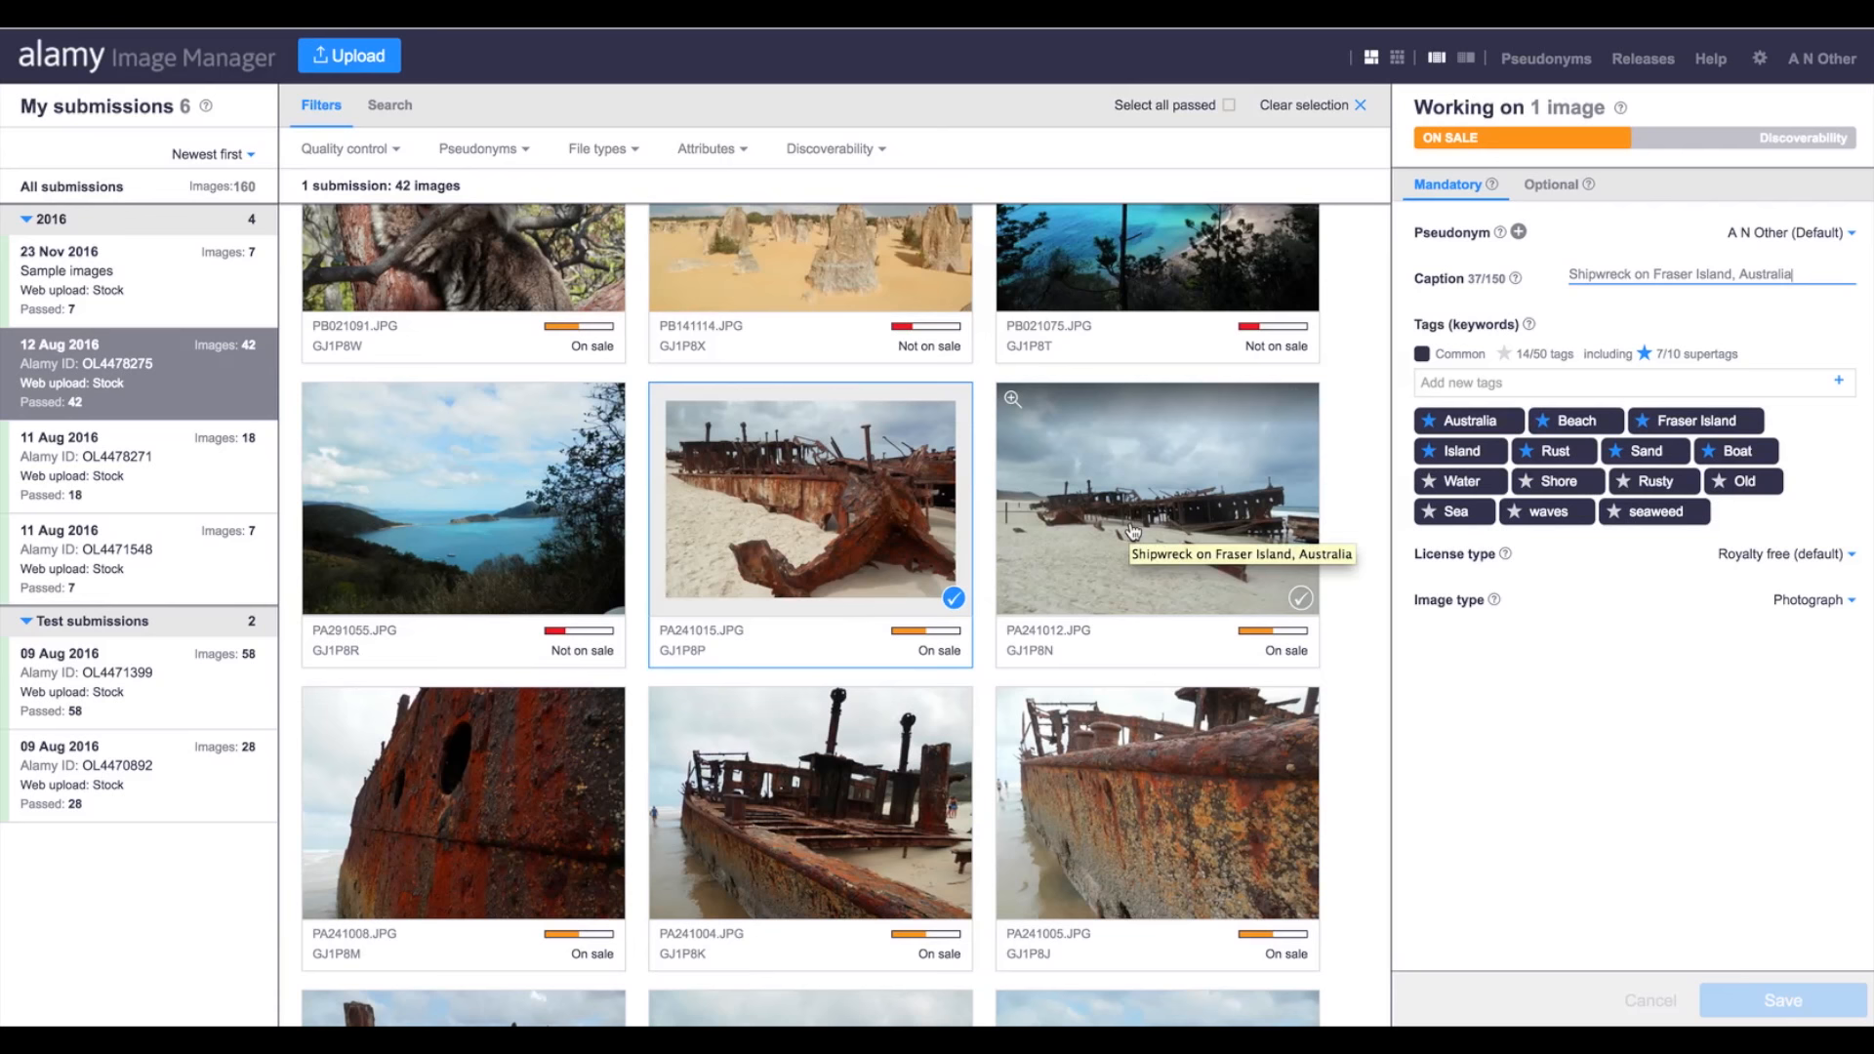
left_click(952, 597)
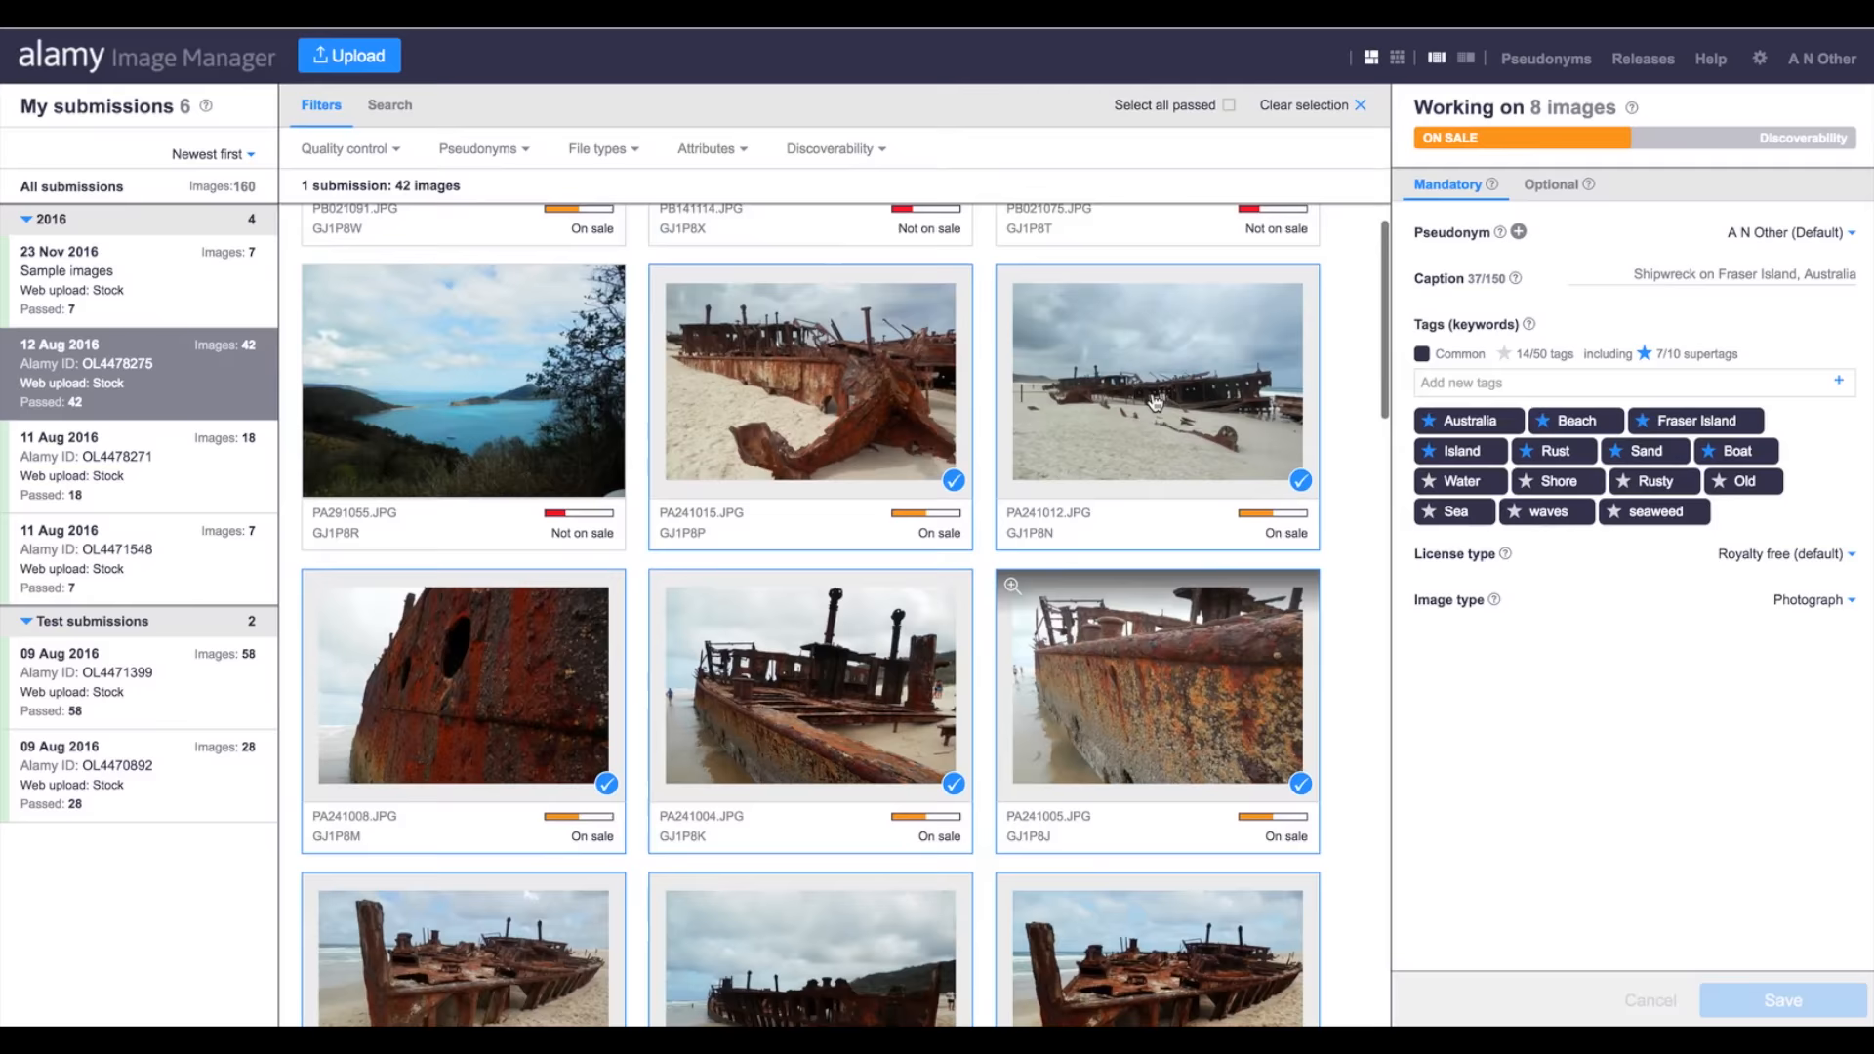
- Add 'Shipwreck' as a 15th tag shared by the eight selected shipwreck photos
scroll("down", 3)
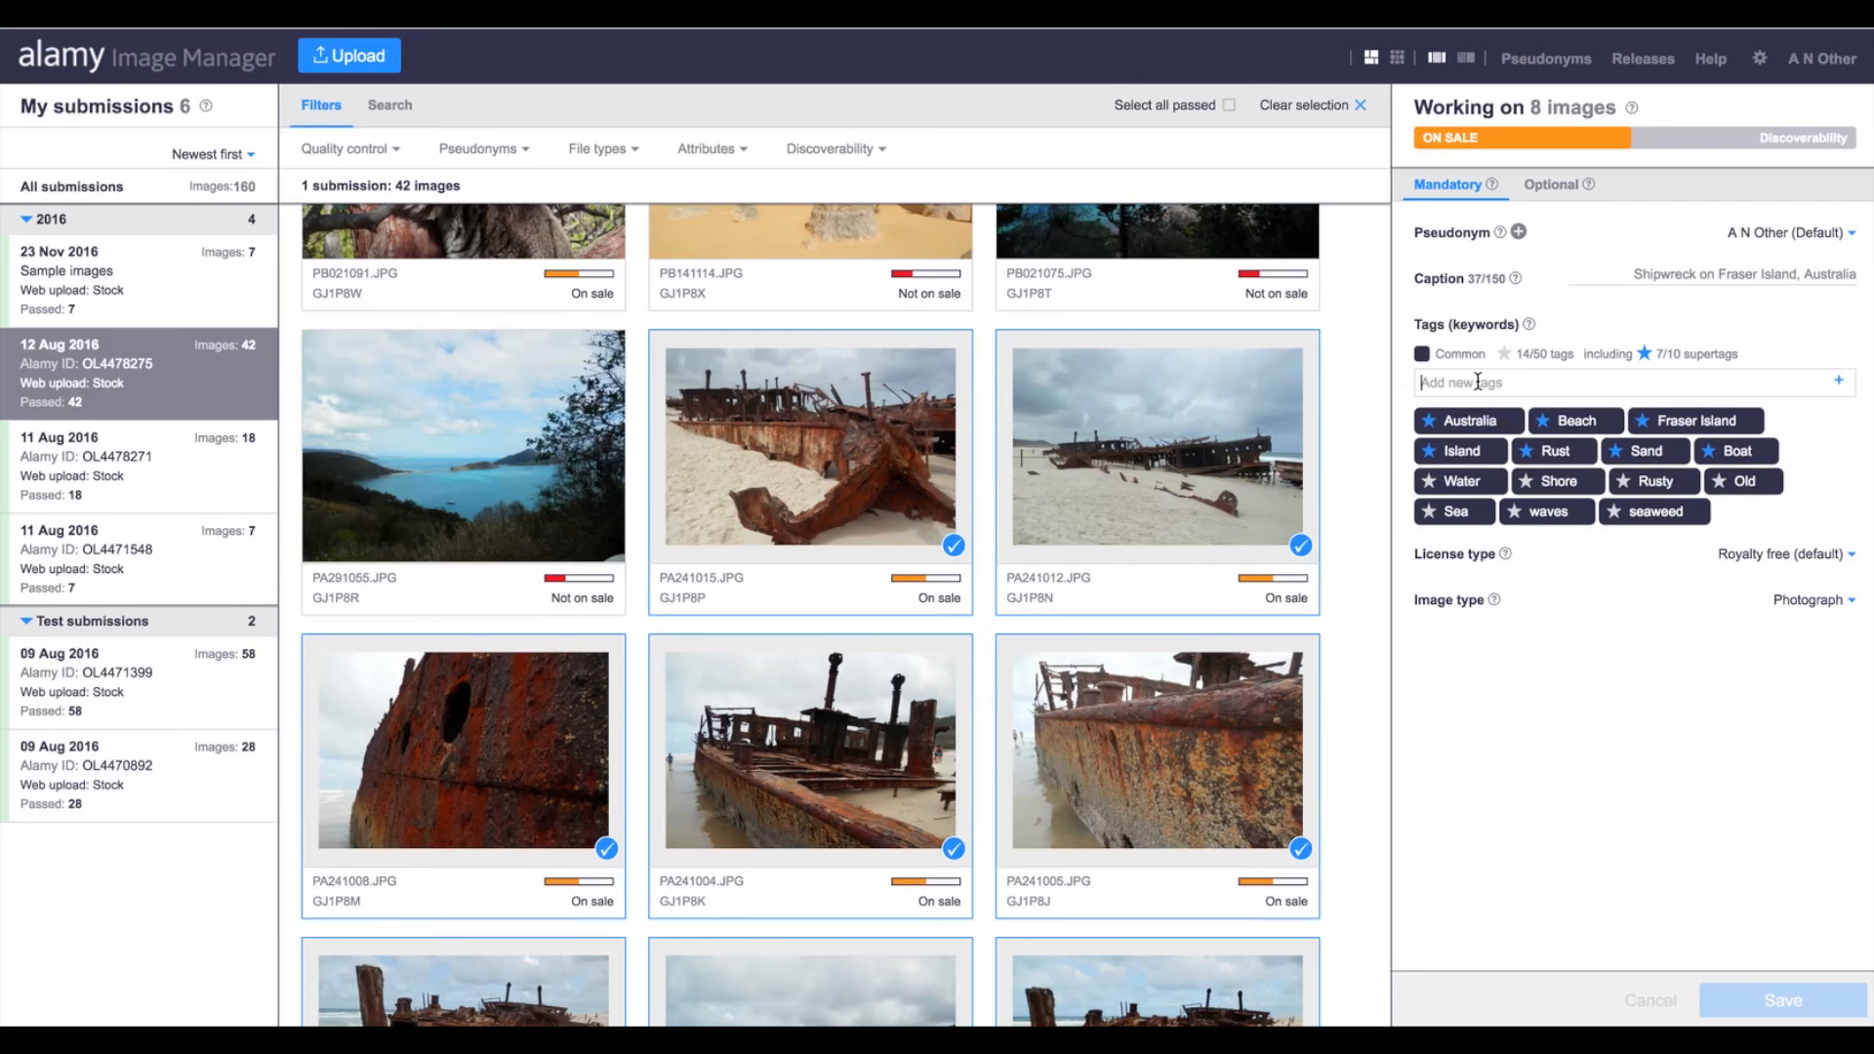
type("Shipwreck")
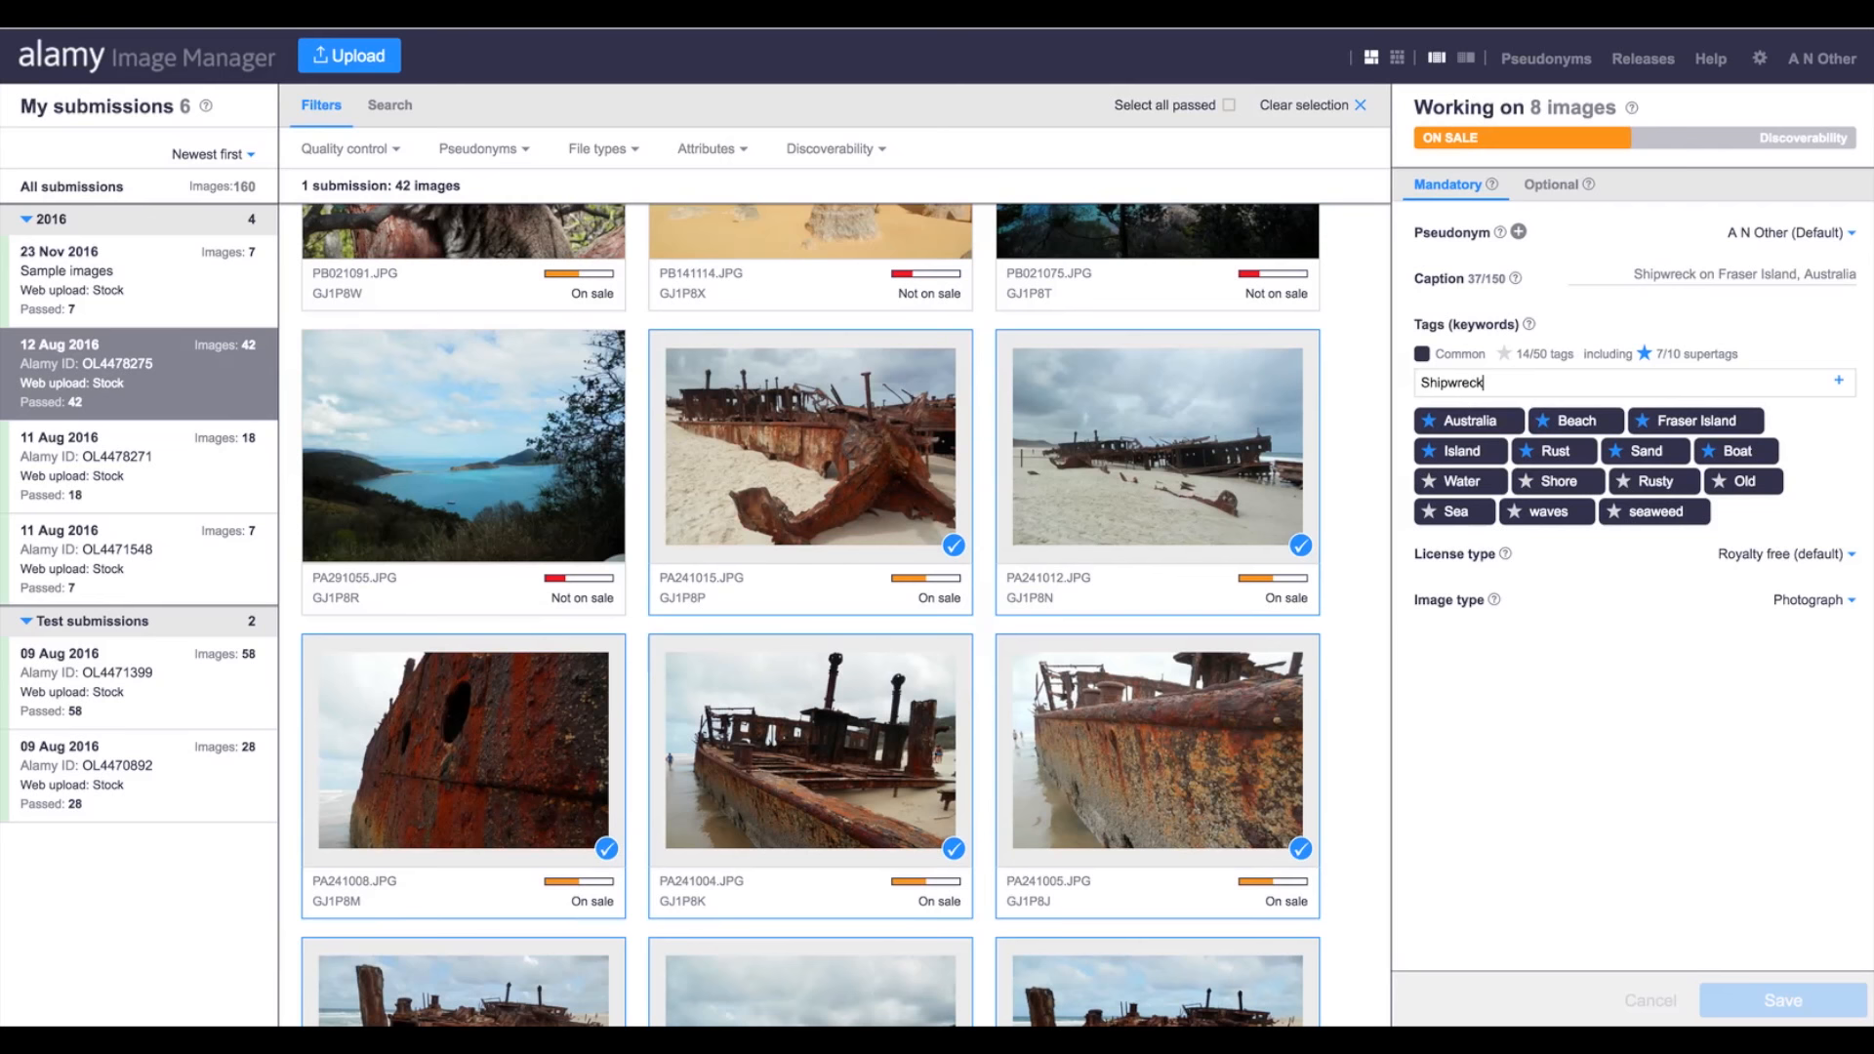
key("enter")
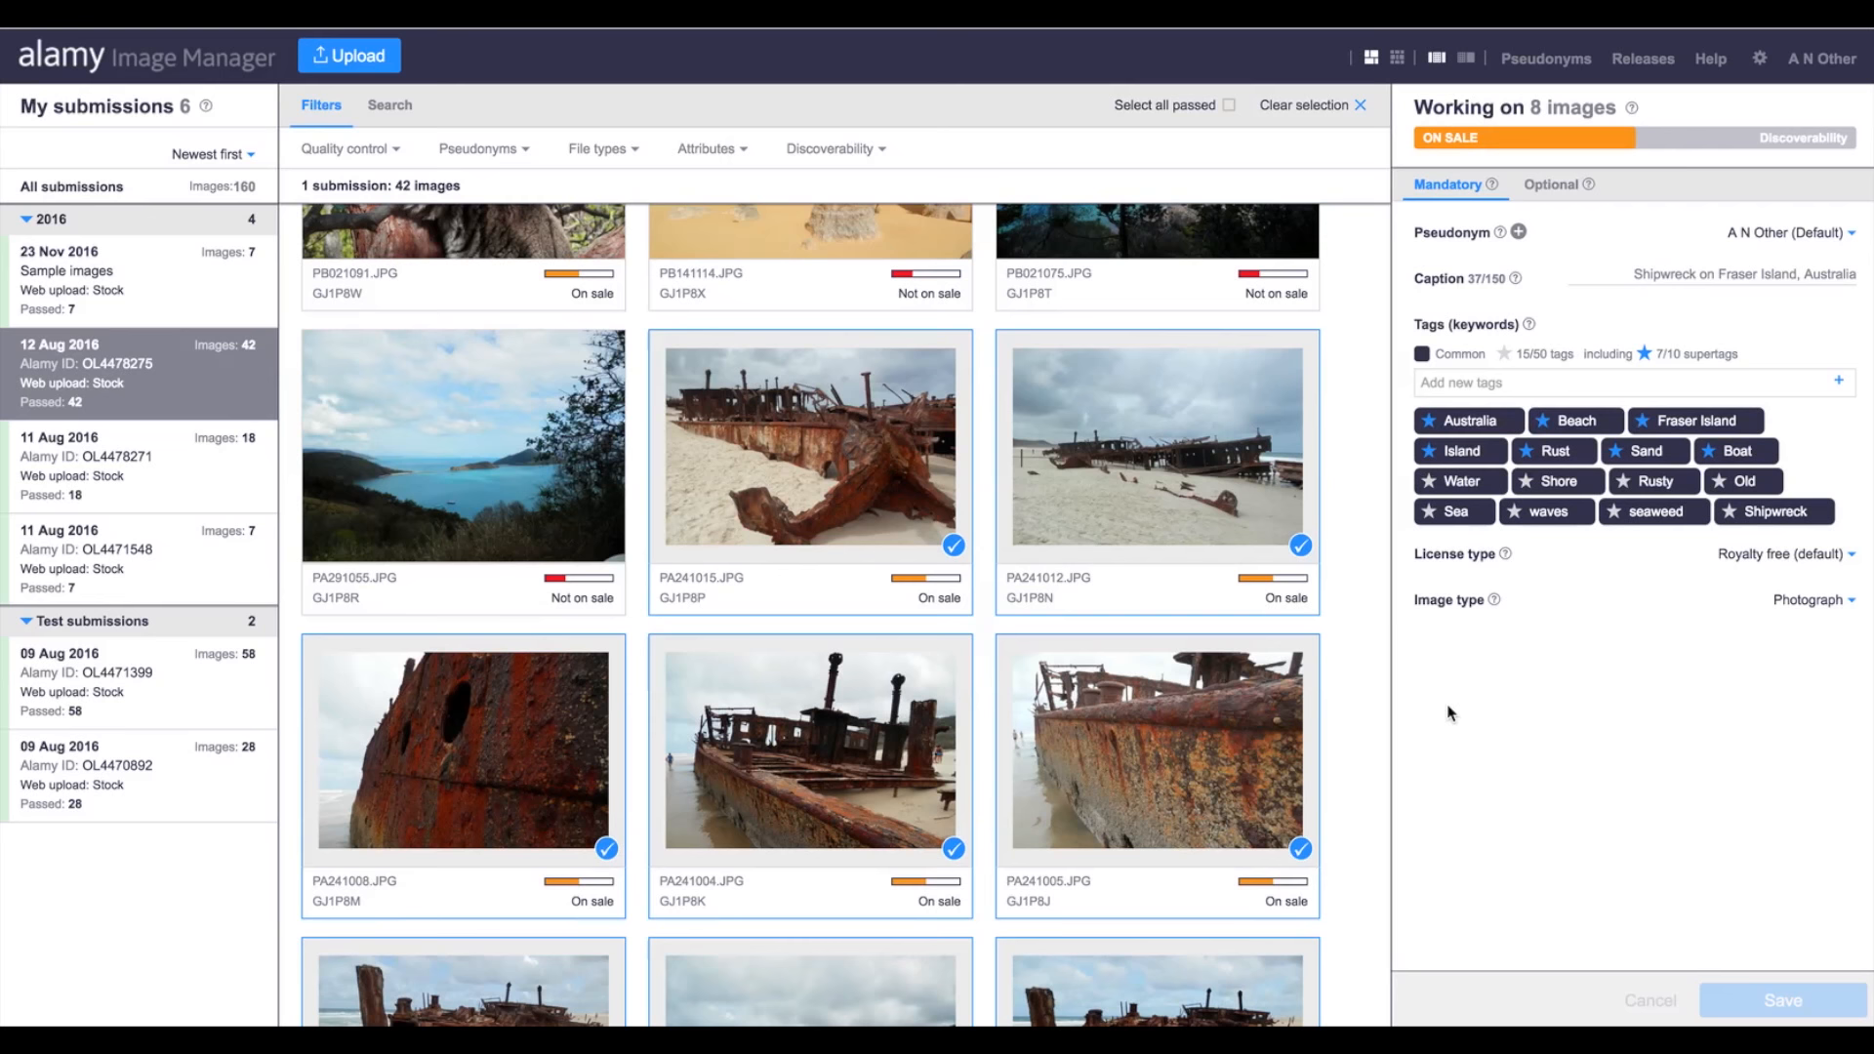
scroll("down", 3)
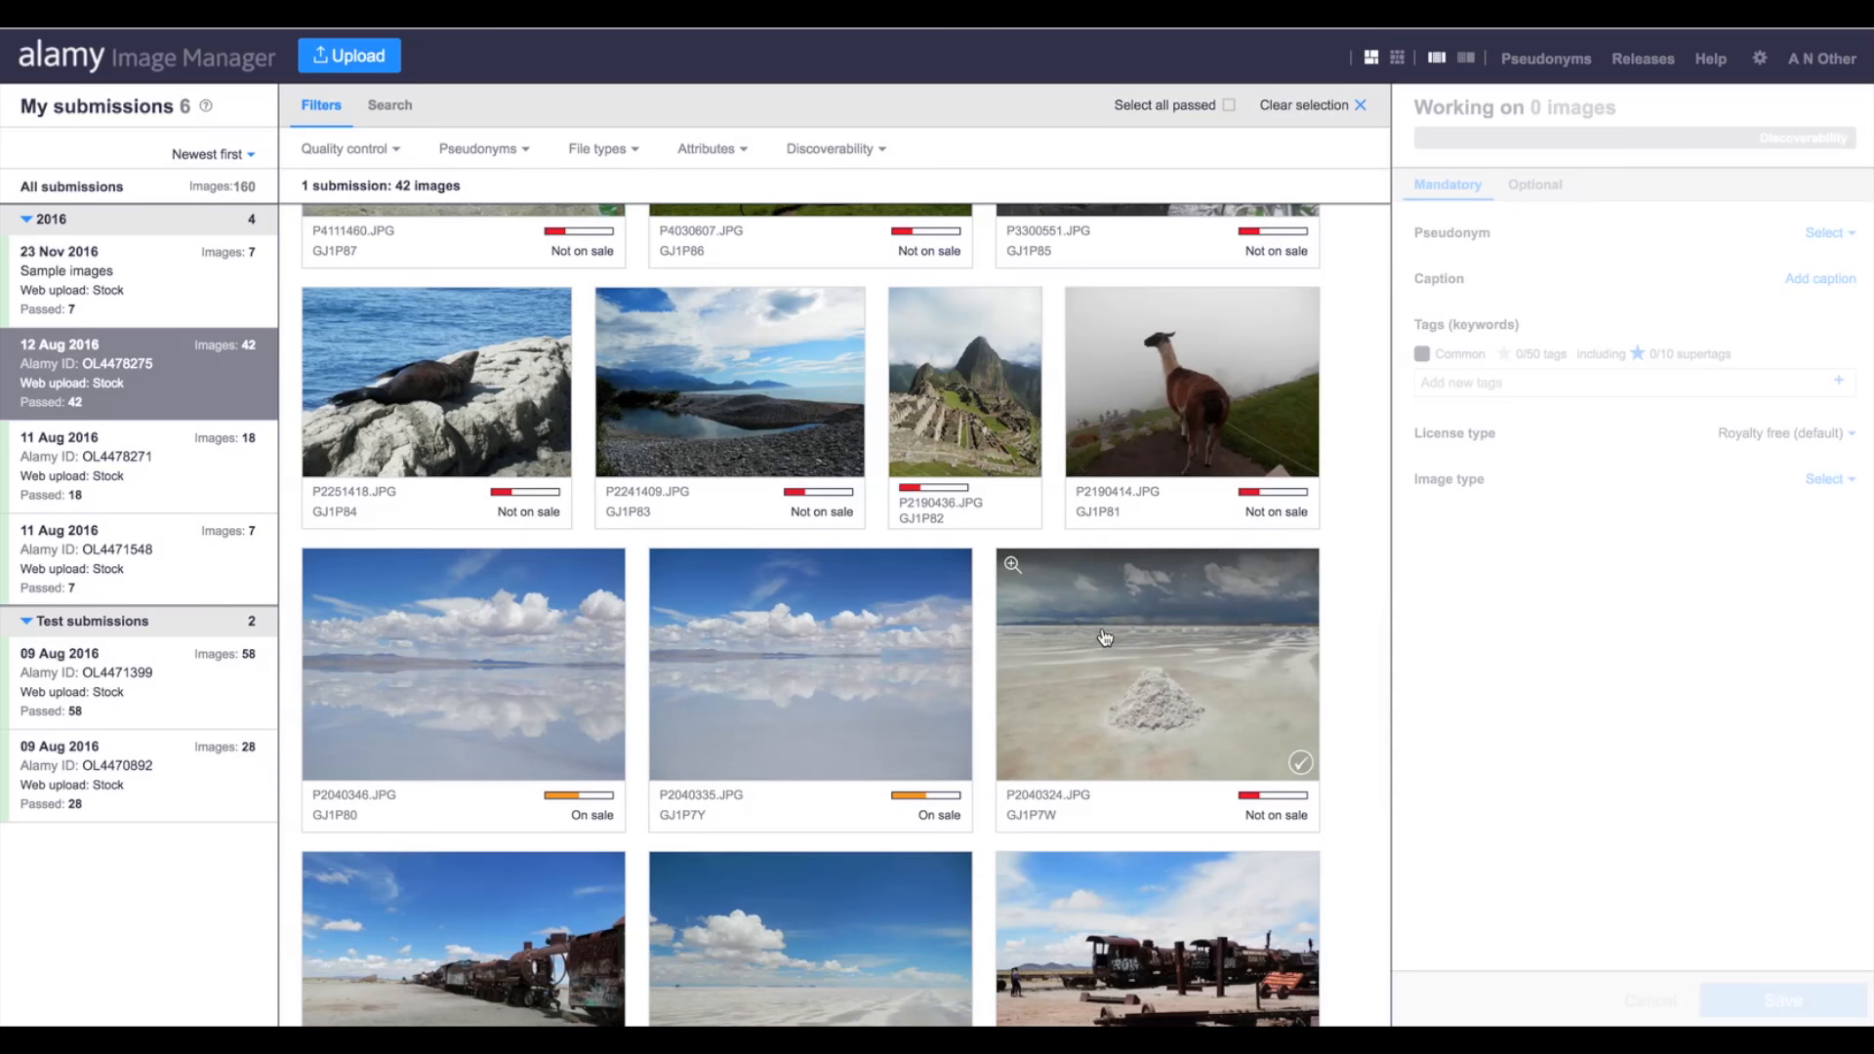
- Scroll the image grid down to the salt-flat and old-train photos
scroll("down", 3)
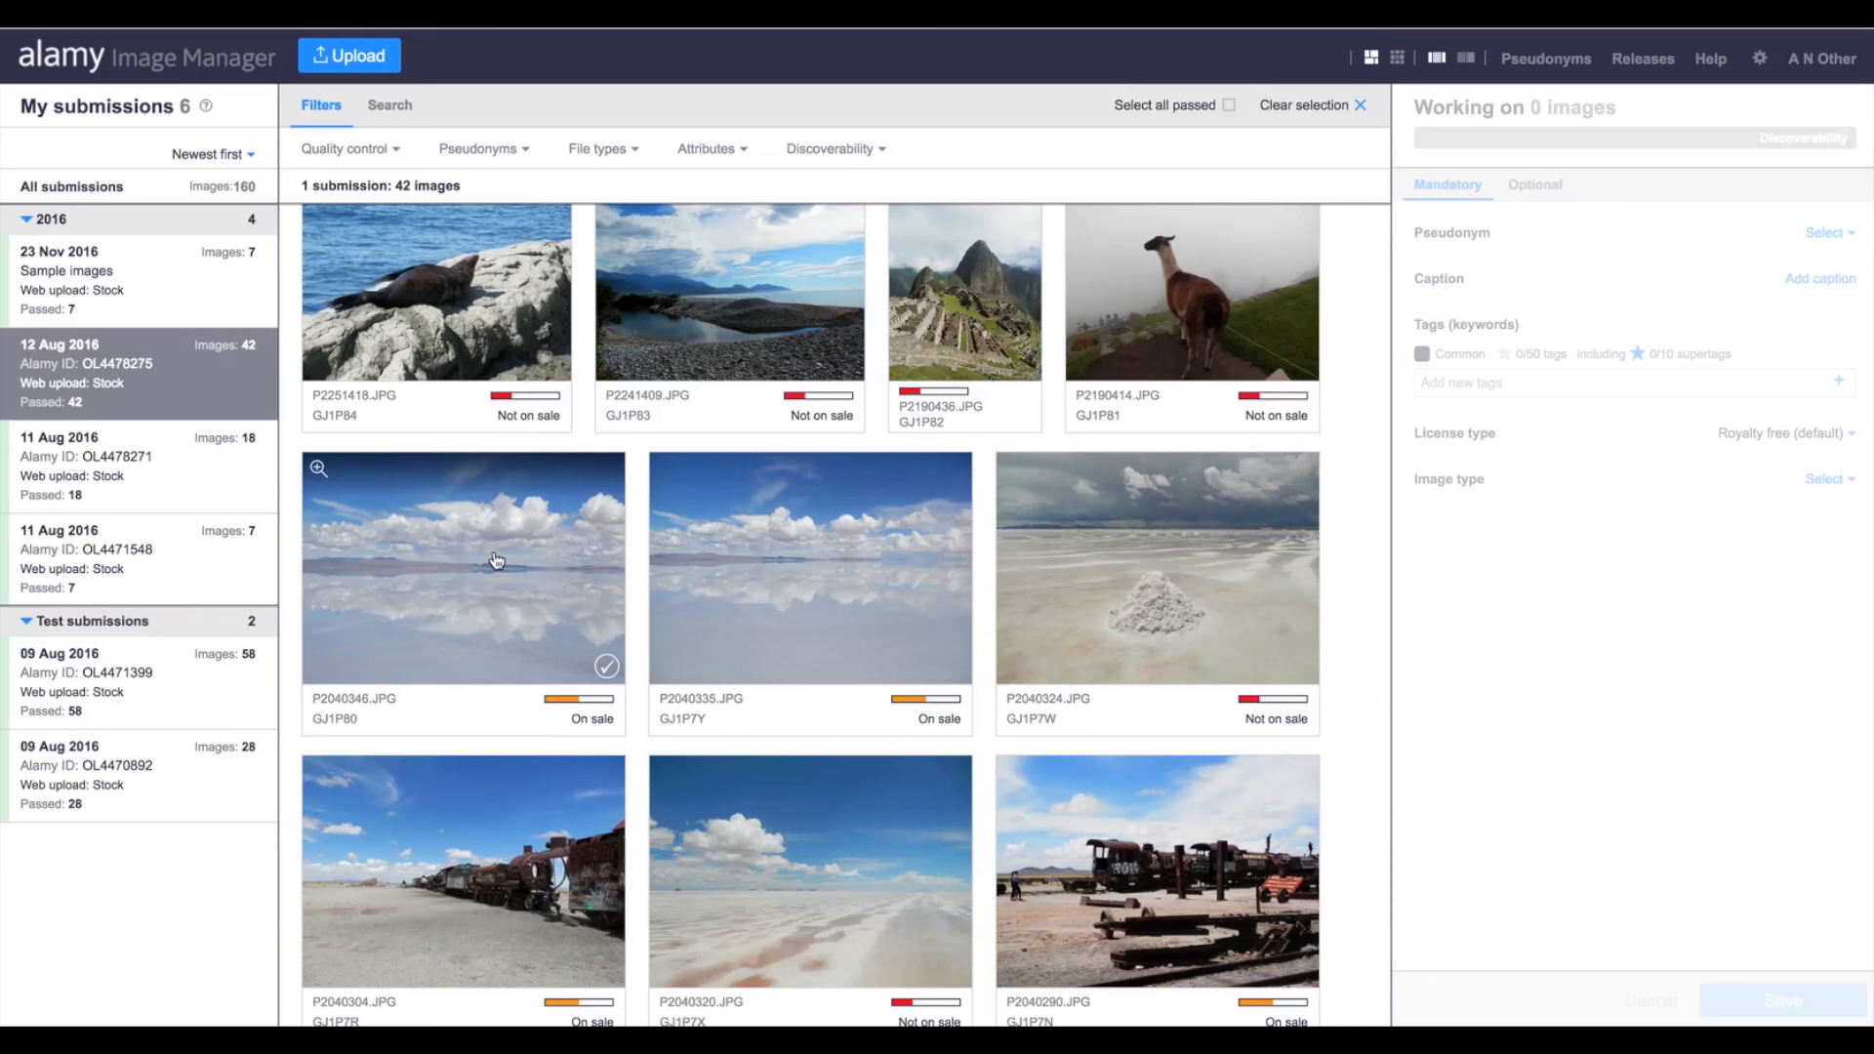
mouse_move(457, 564)
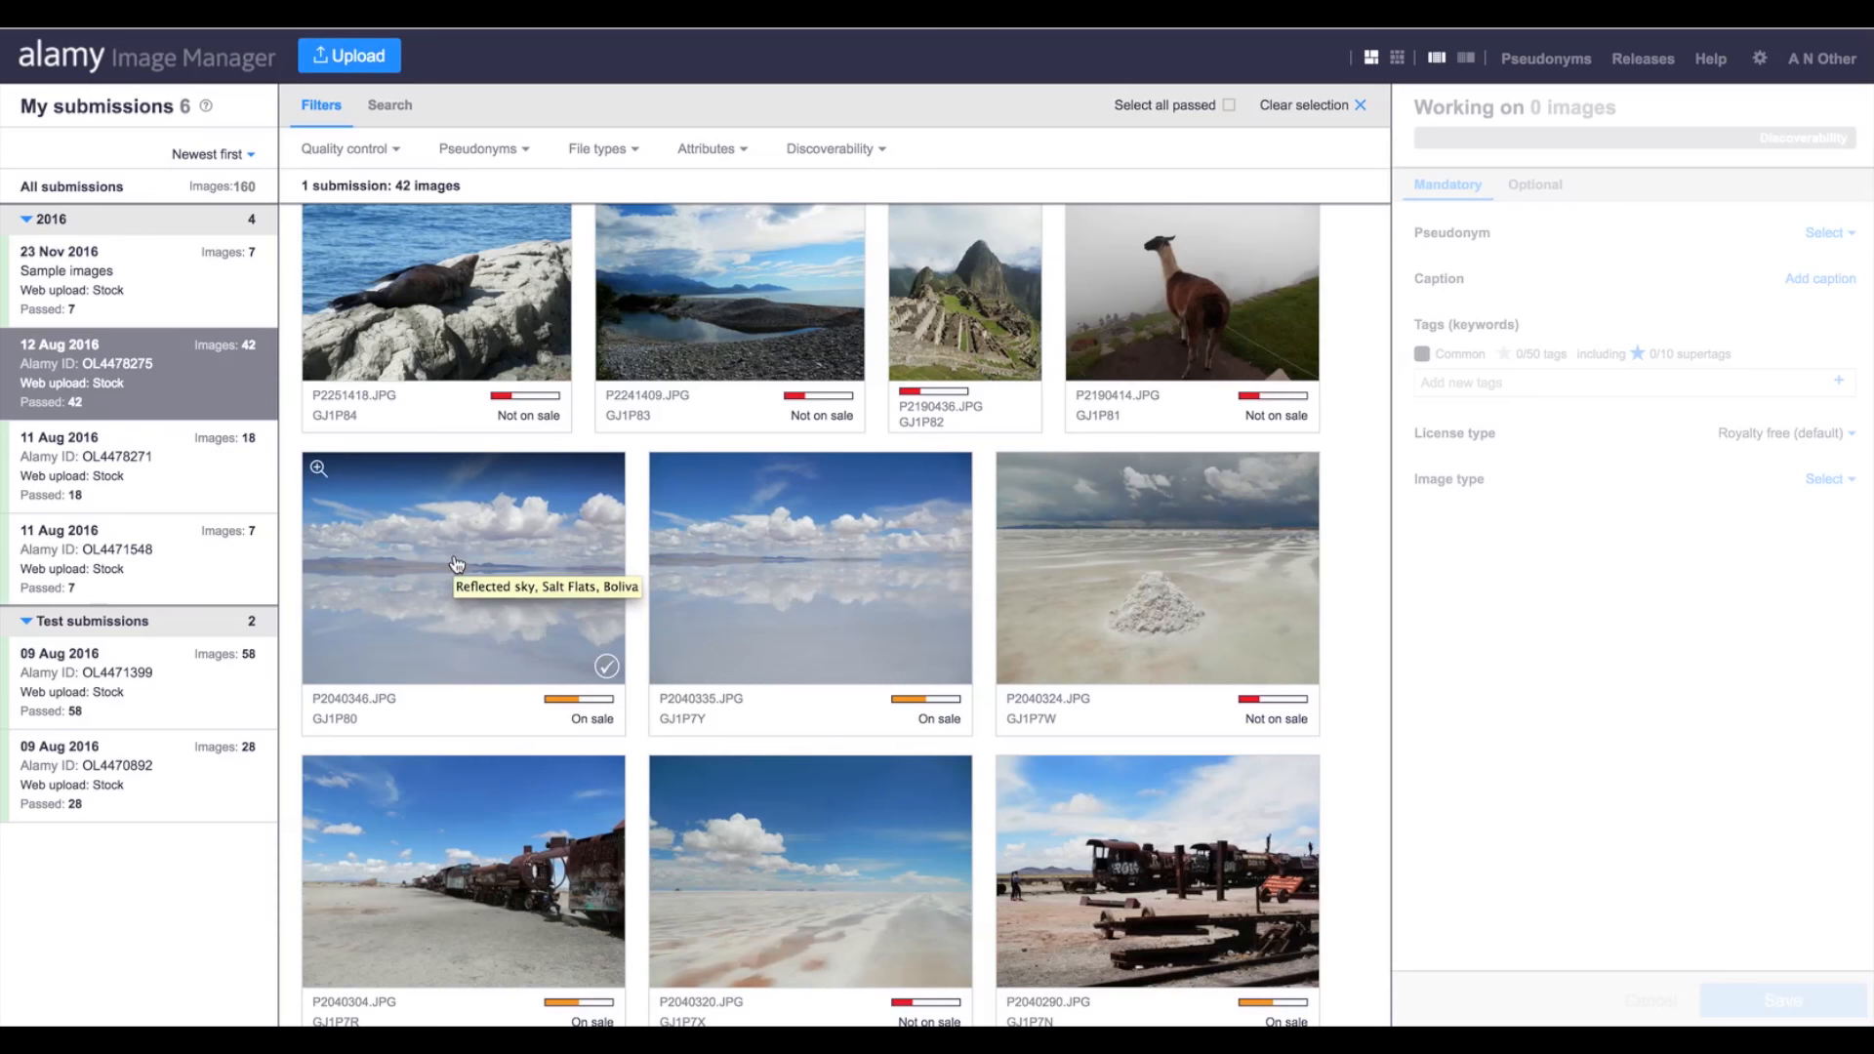
left_click(463, 568)
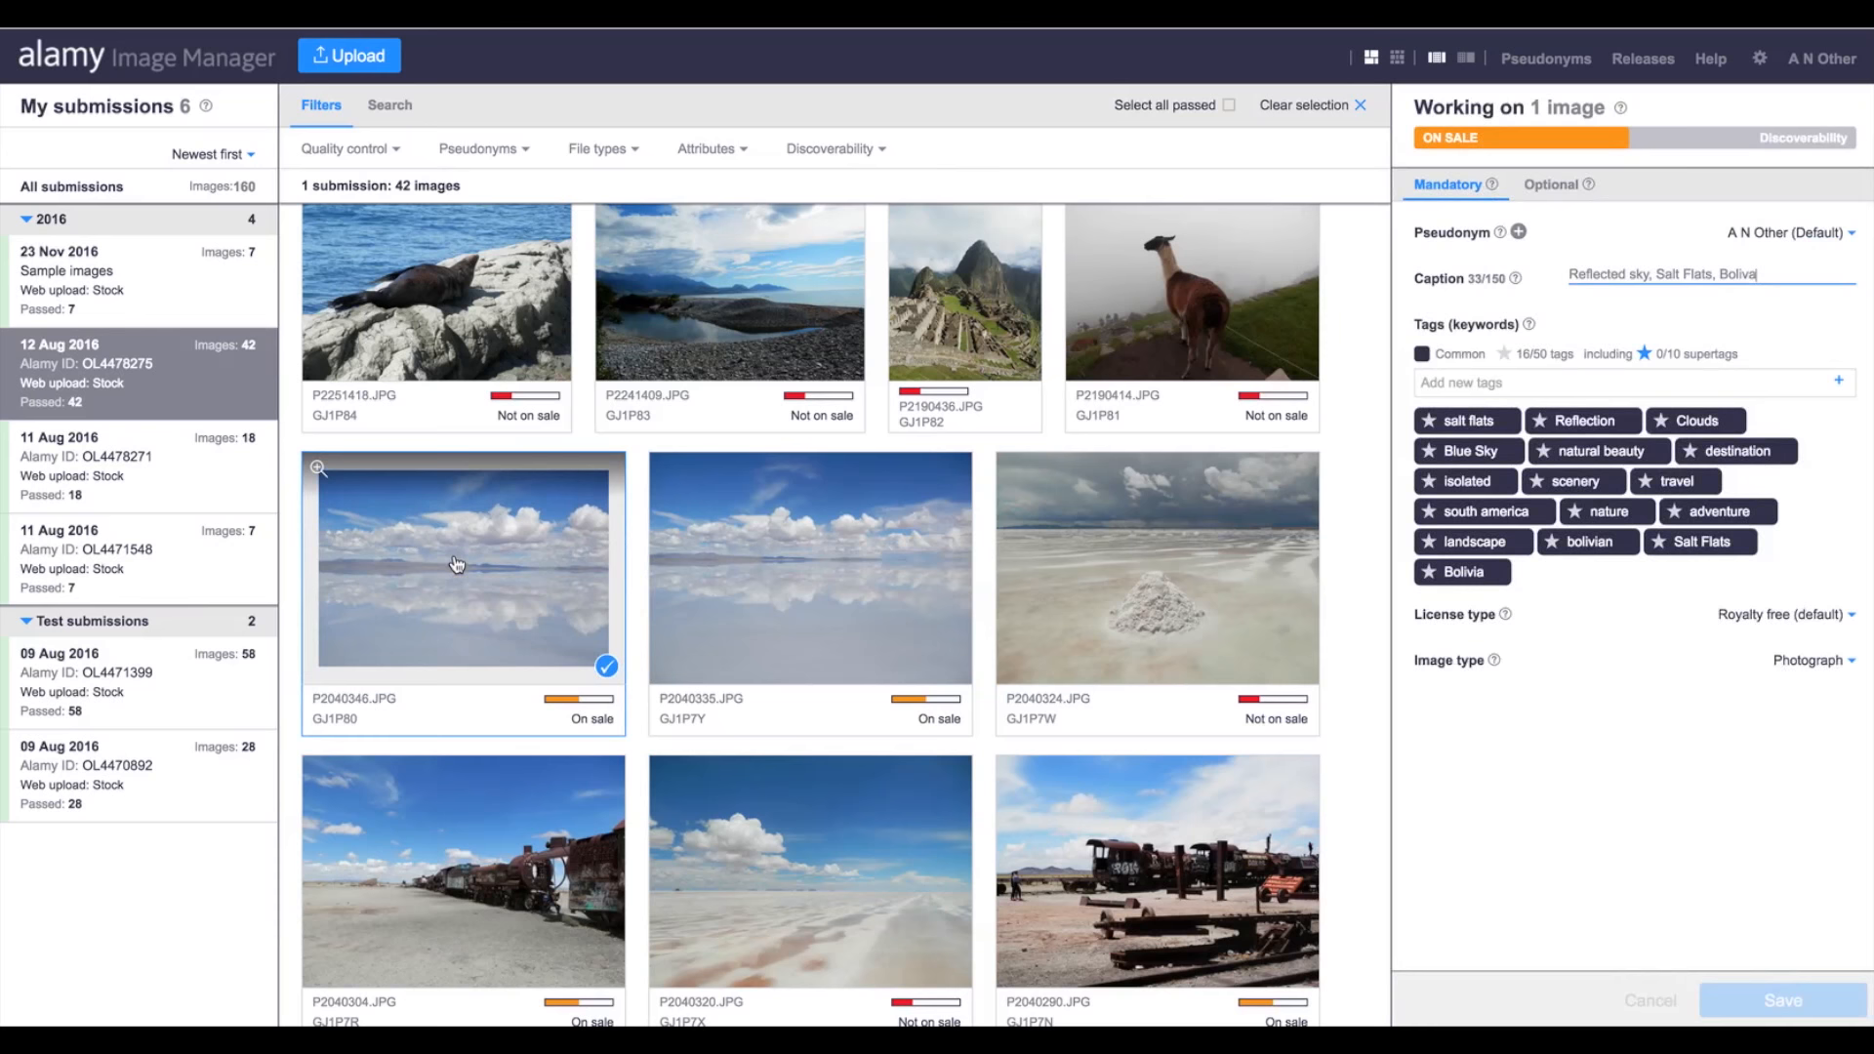
mouse_move(519, 602)
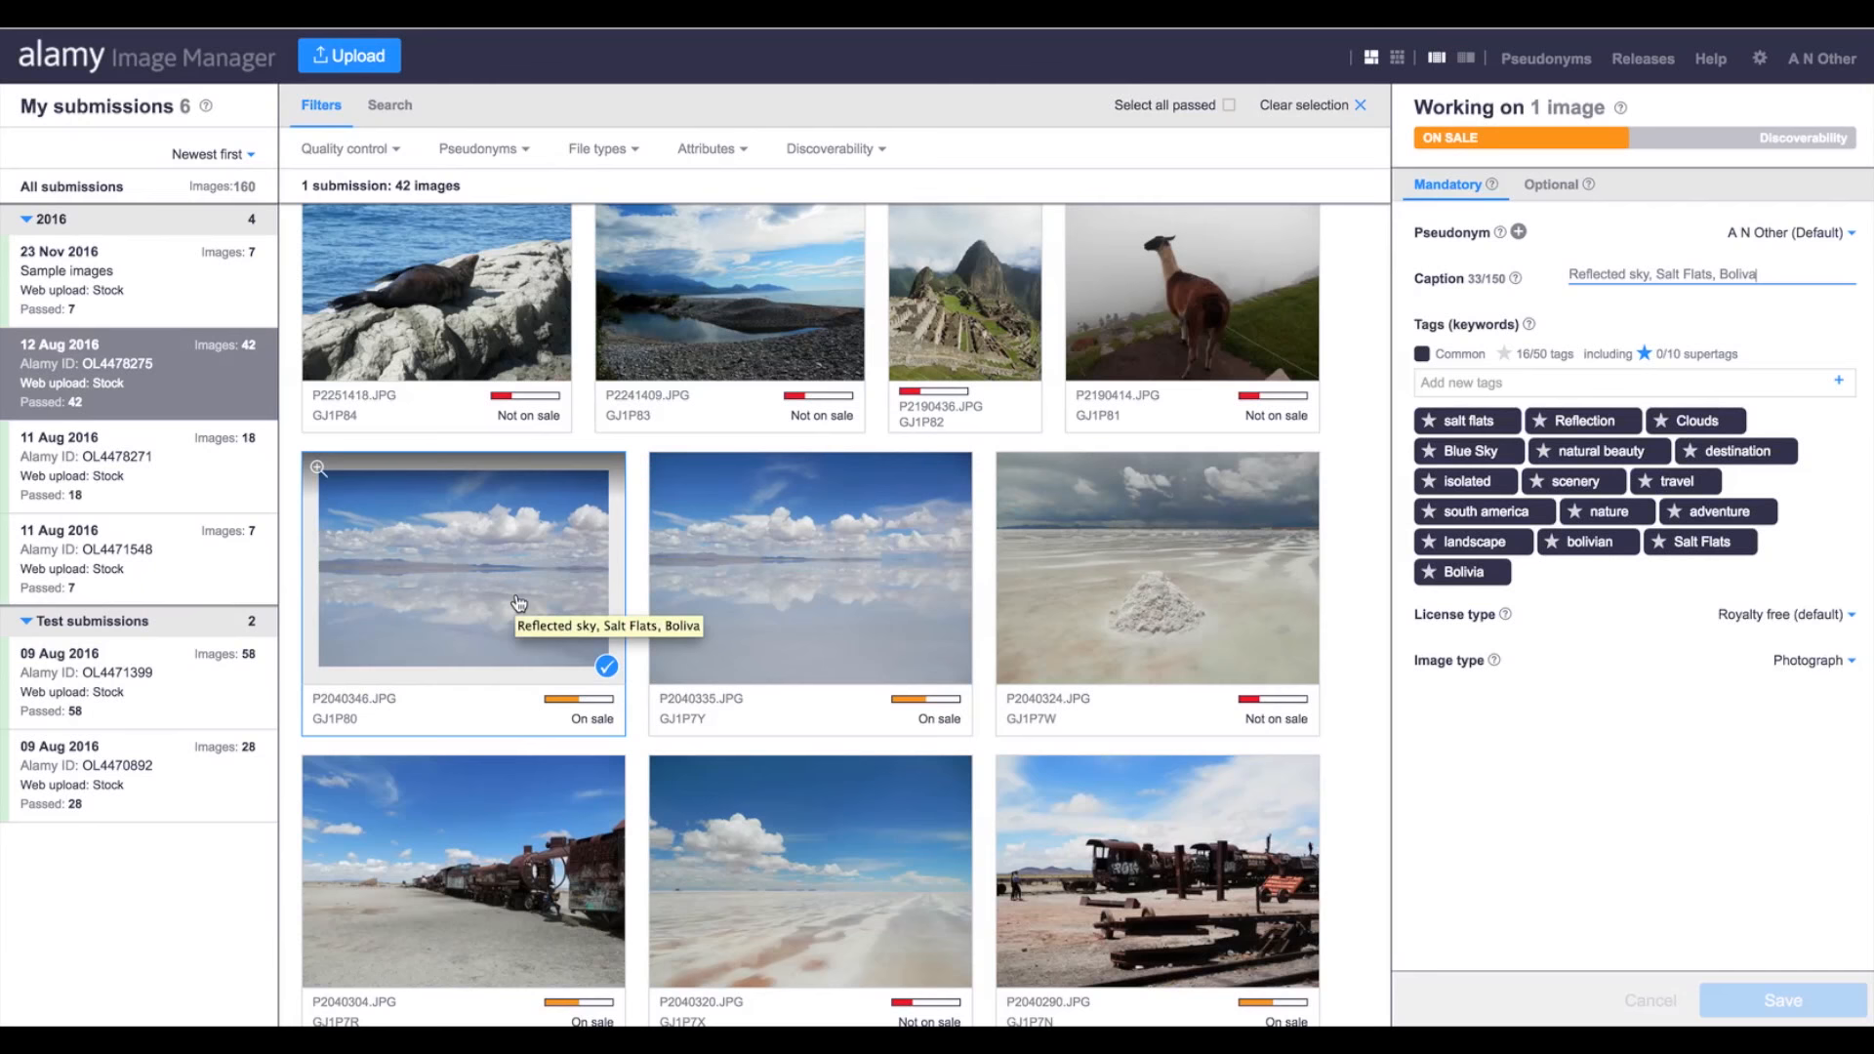
left_click(808, 568)
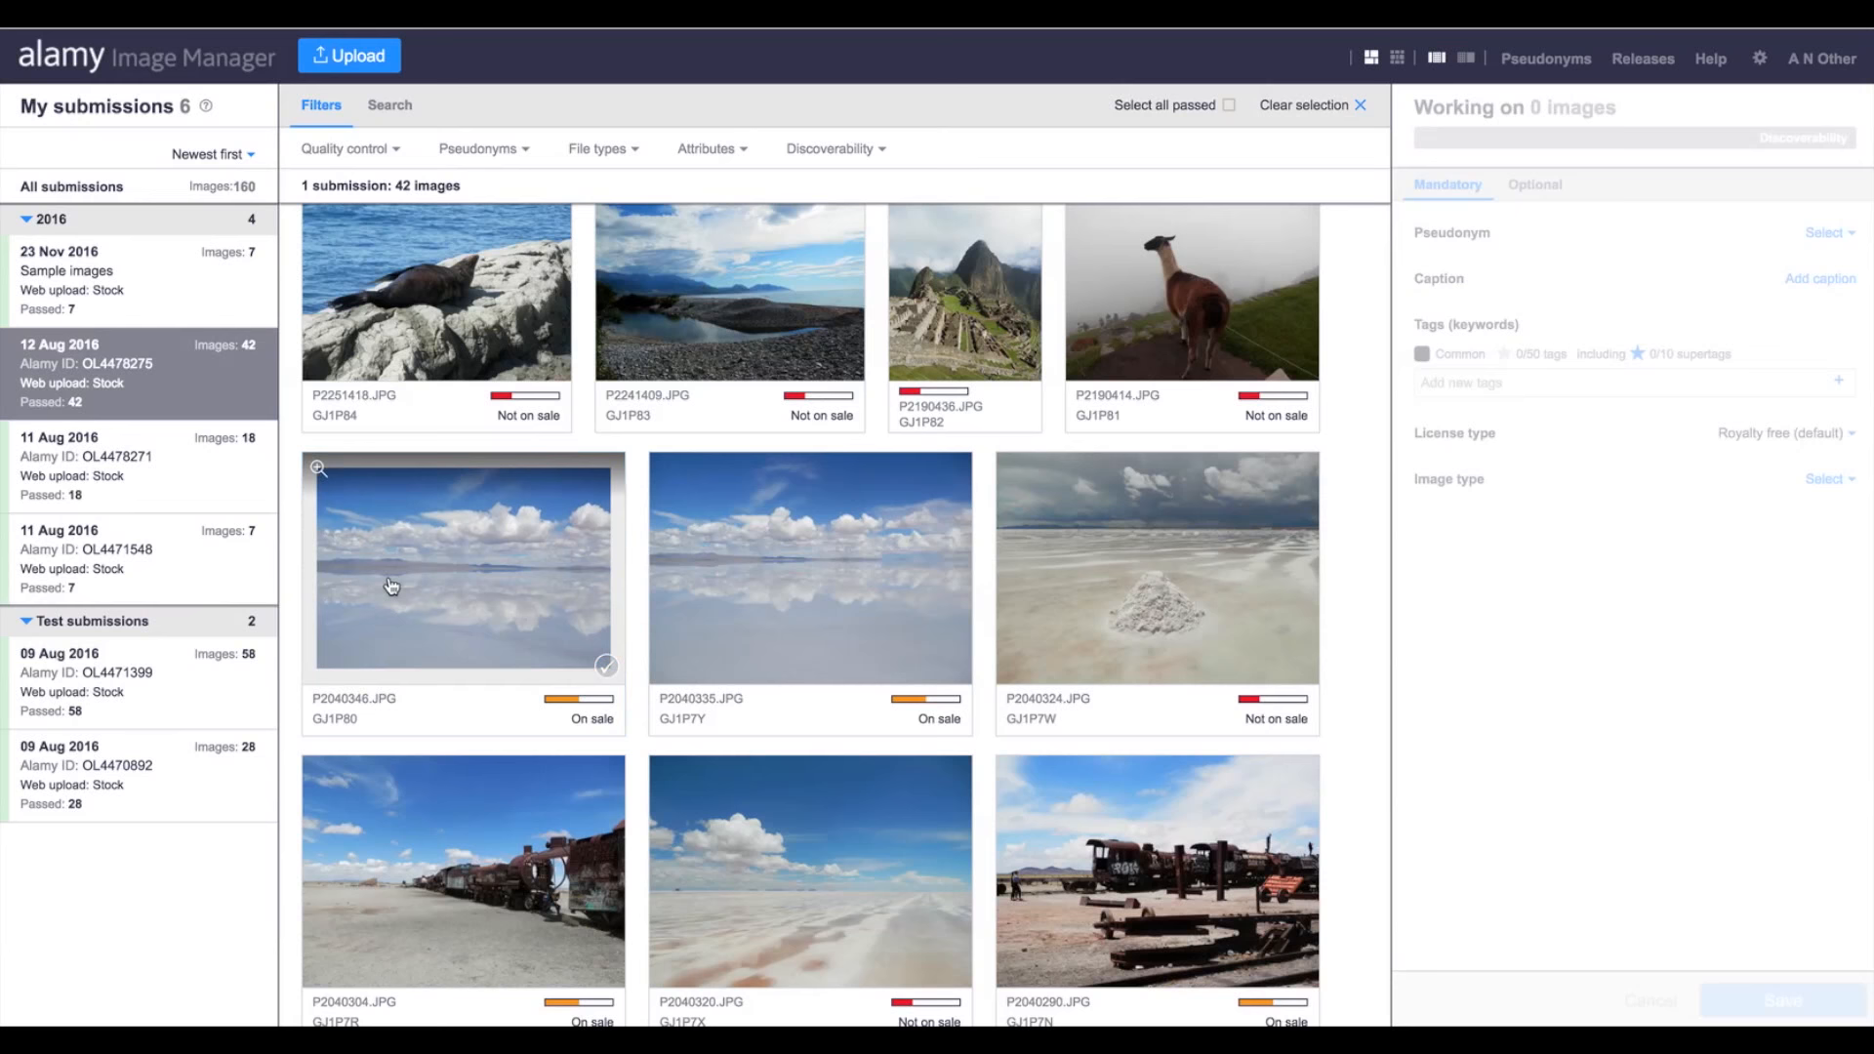
- Select both reflected-sky salt-flat photos and make travel and other grey tags common to both
left_click(808, 568)
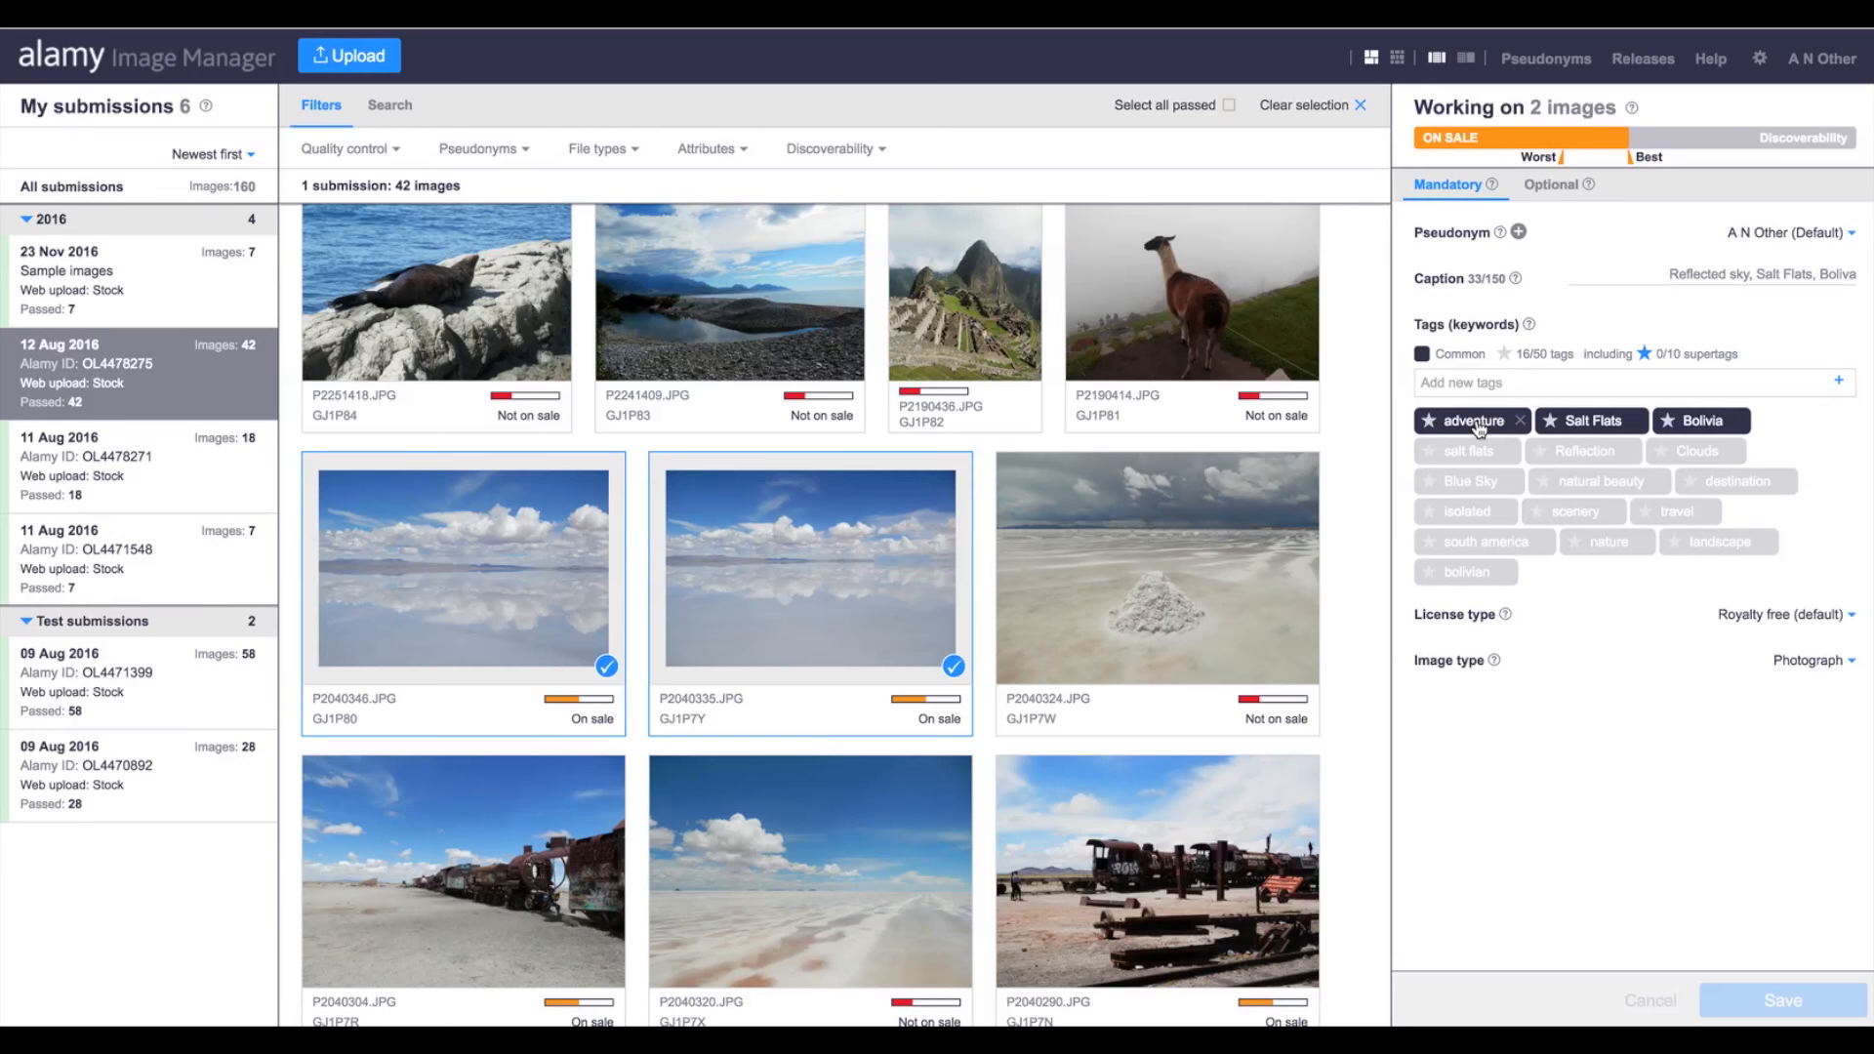
mouse_move(1458, 420)
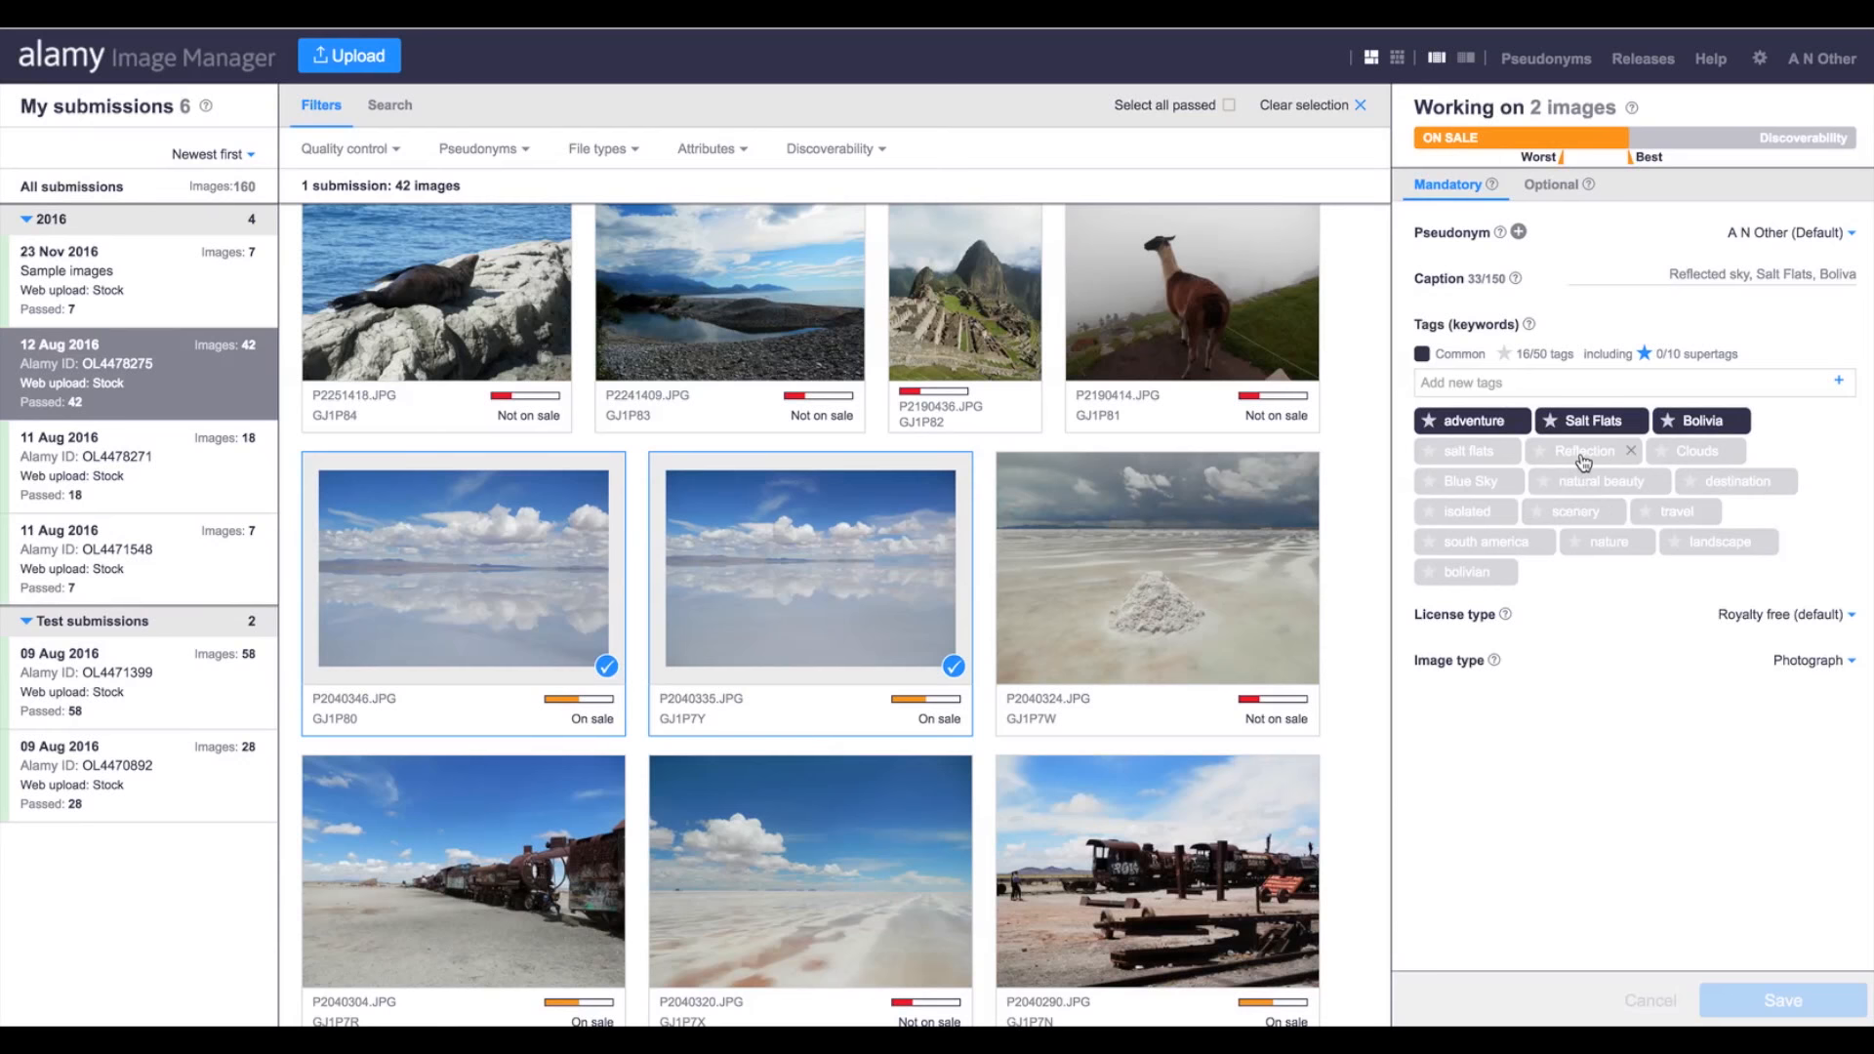
mouse_move(377, 613)
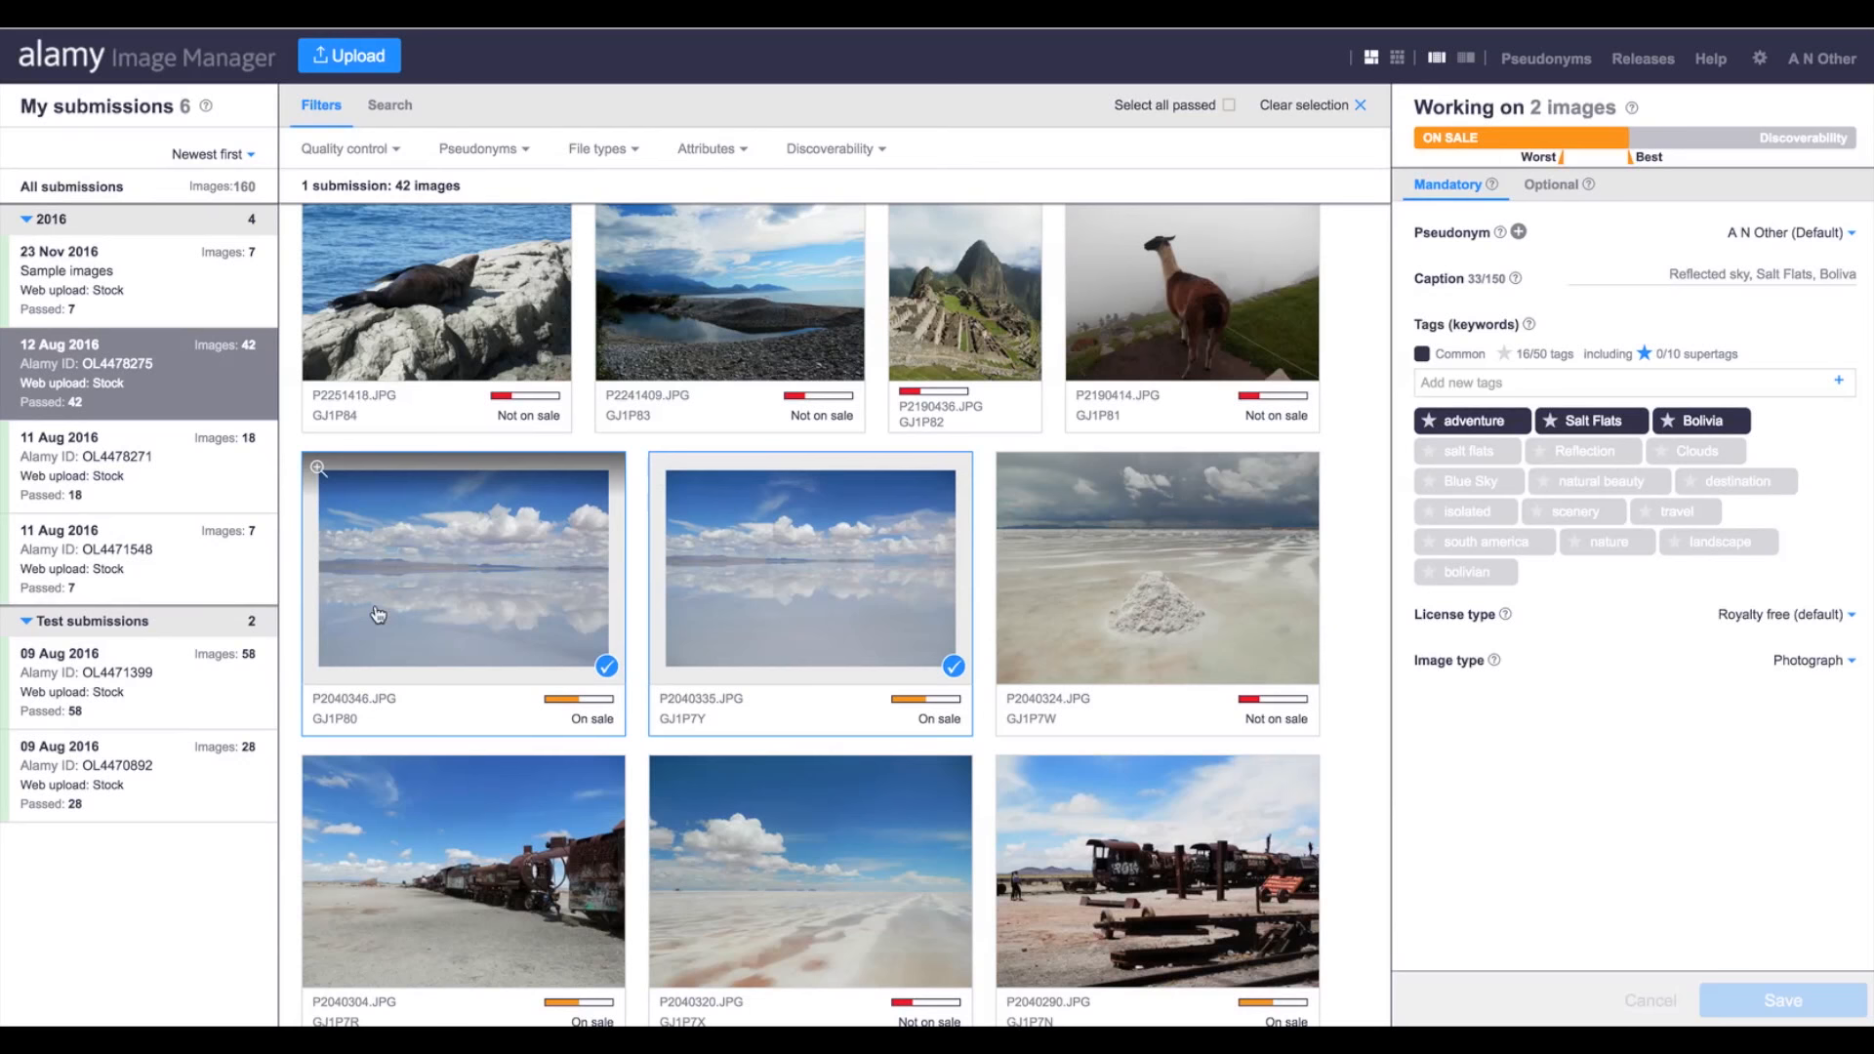
left_click(1465, 450)
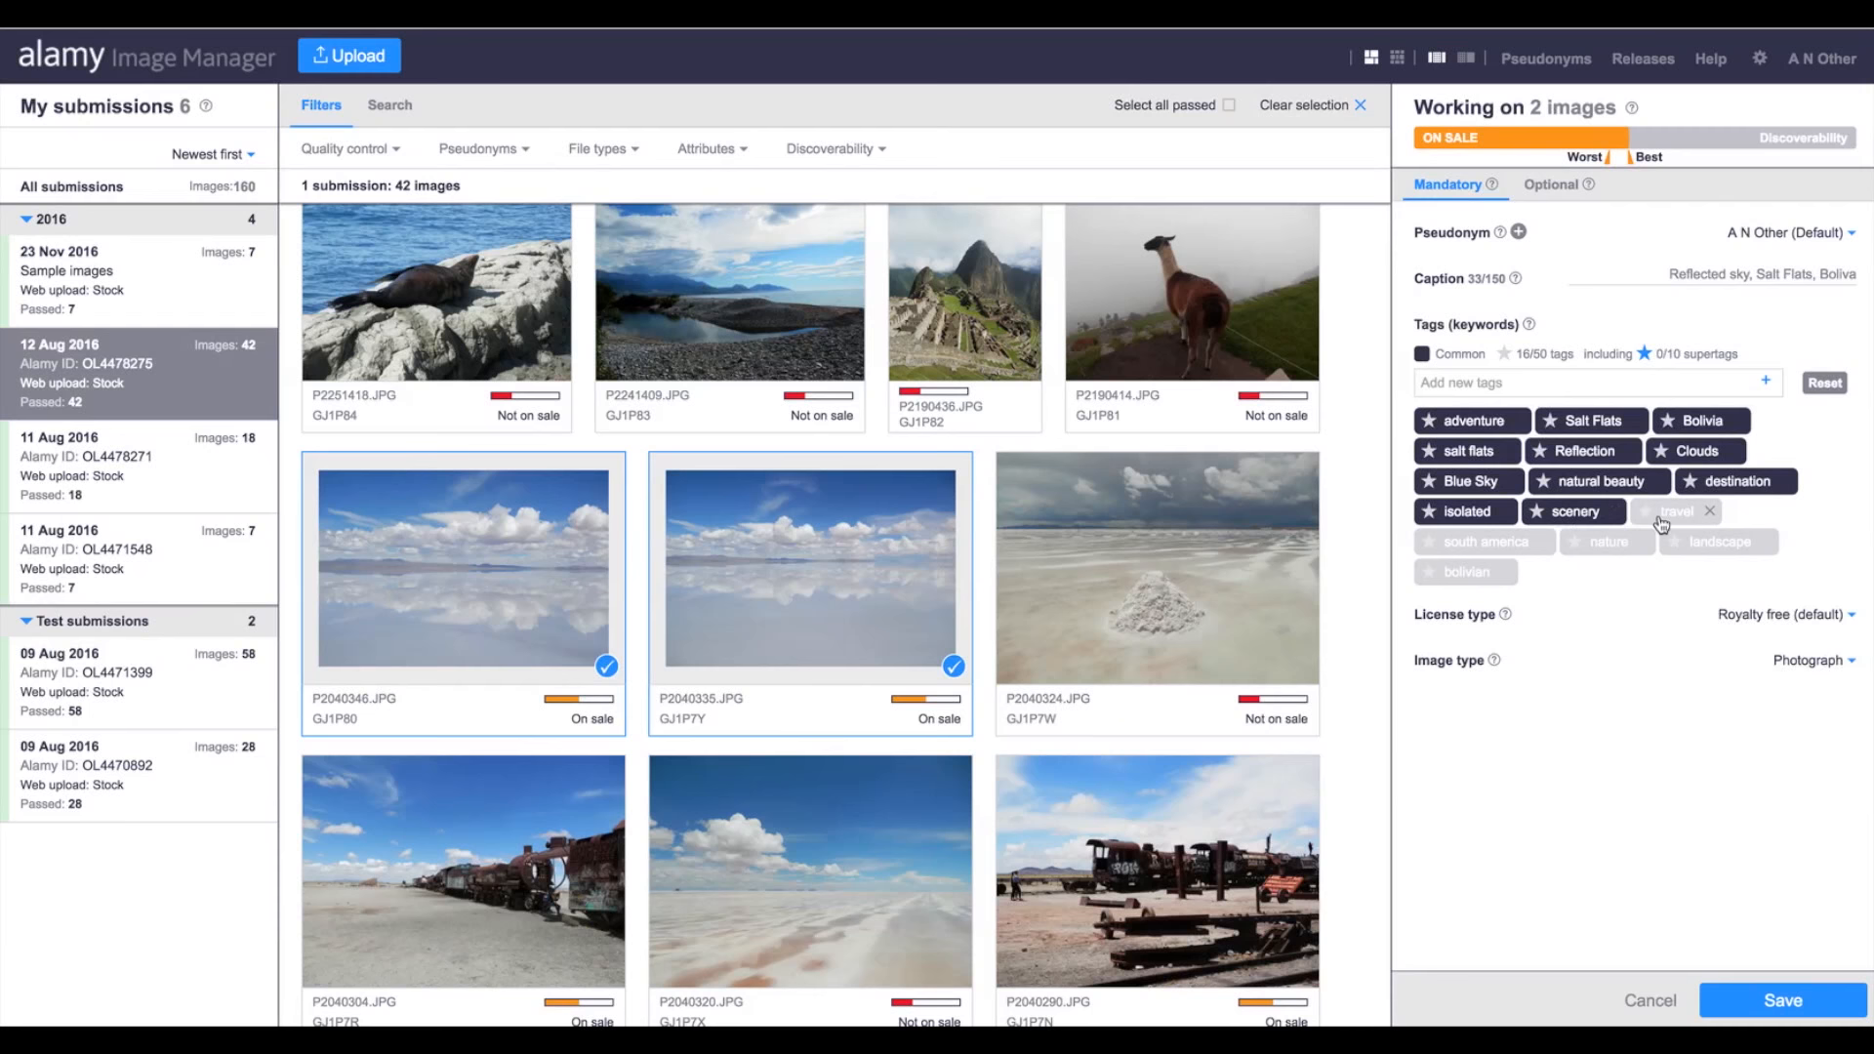
left_click(1781, 1000)
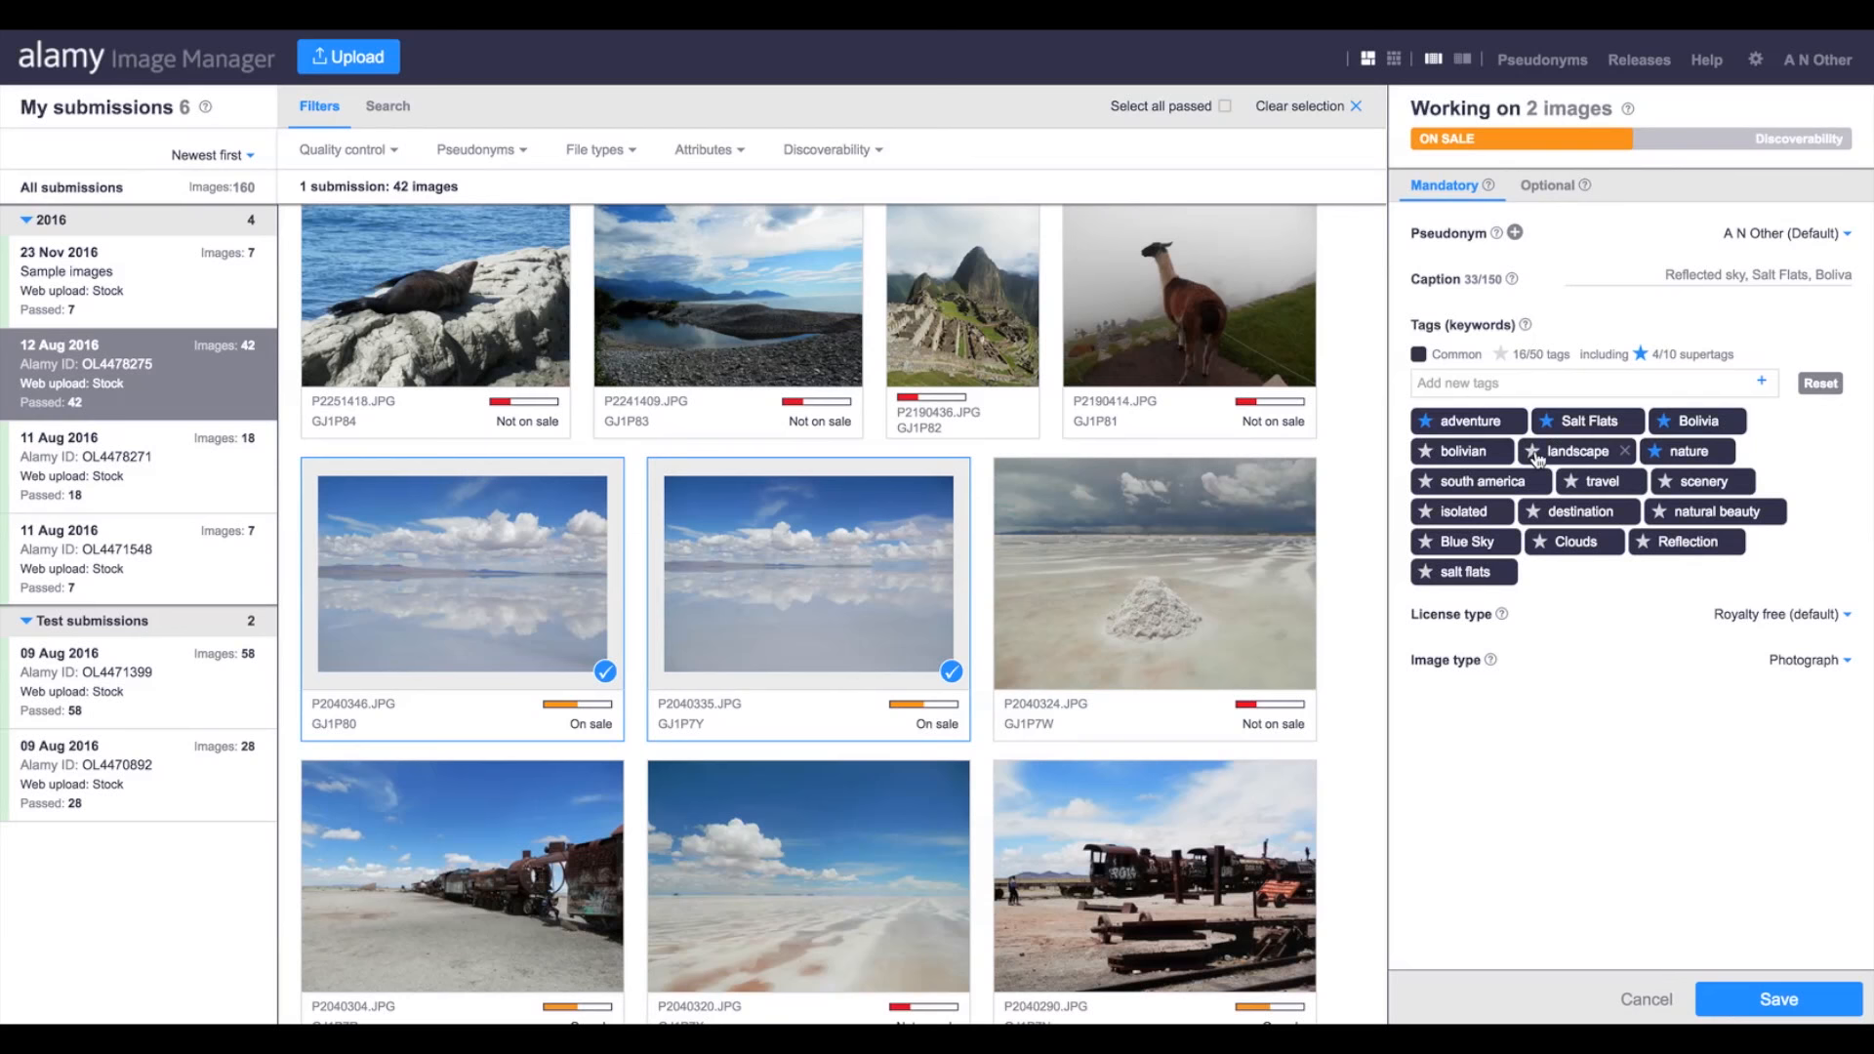
- Mark landscape and travel as supertags for the two reflected-sky salt-flat photos
left_click(1425, 451)
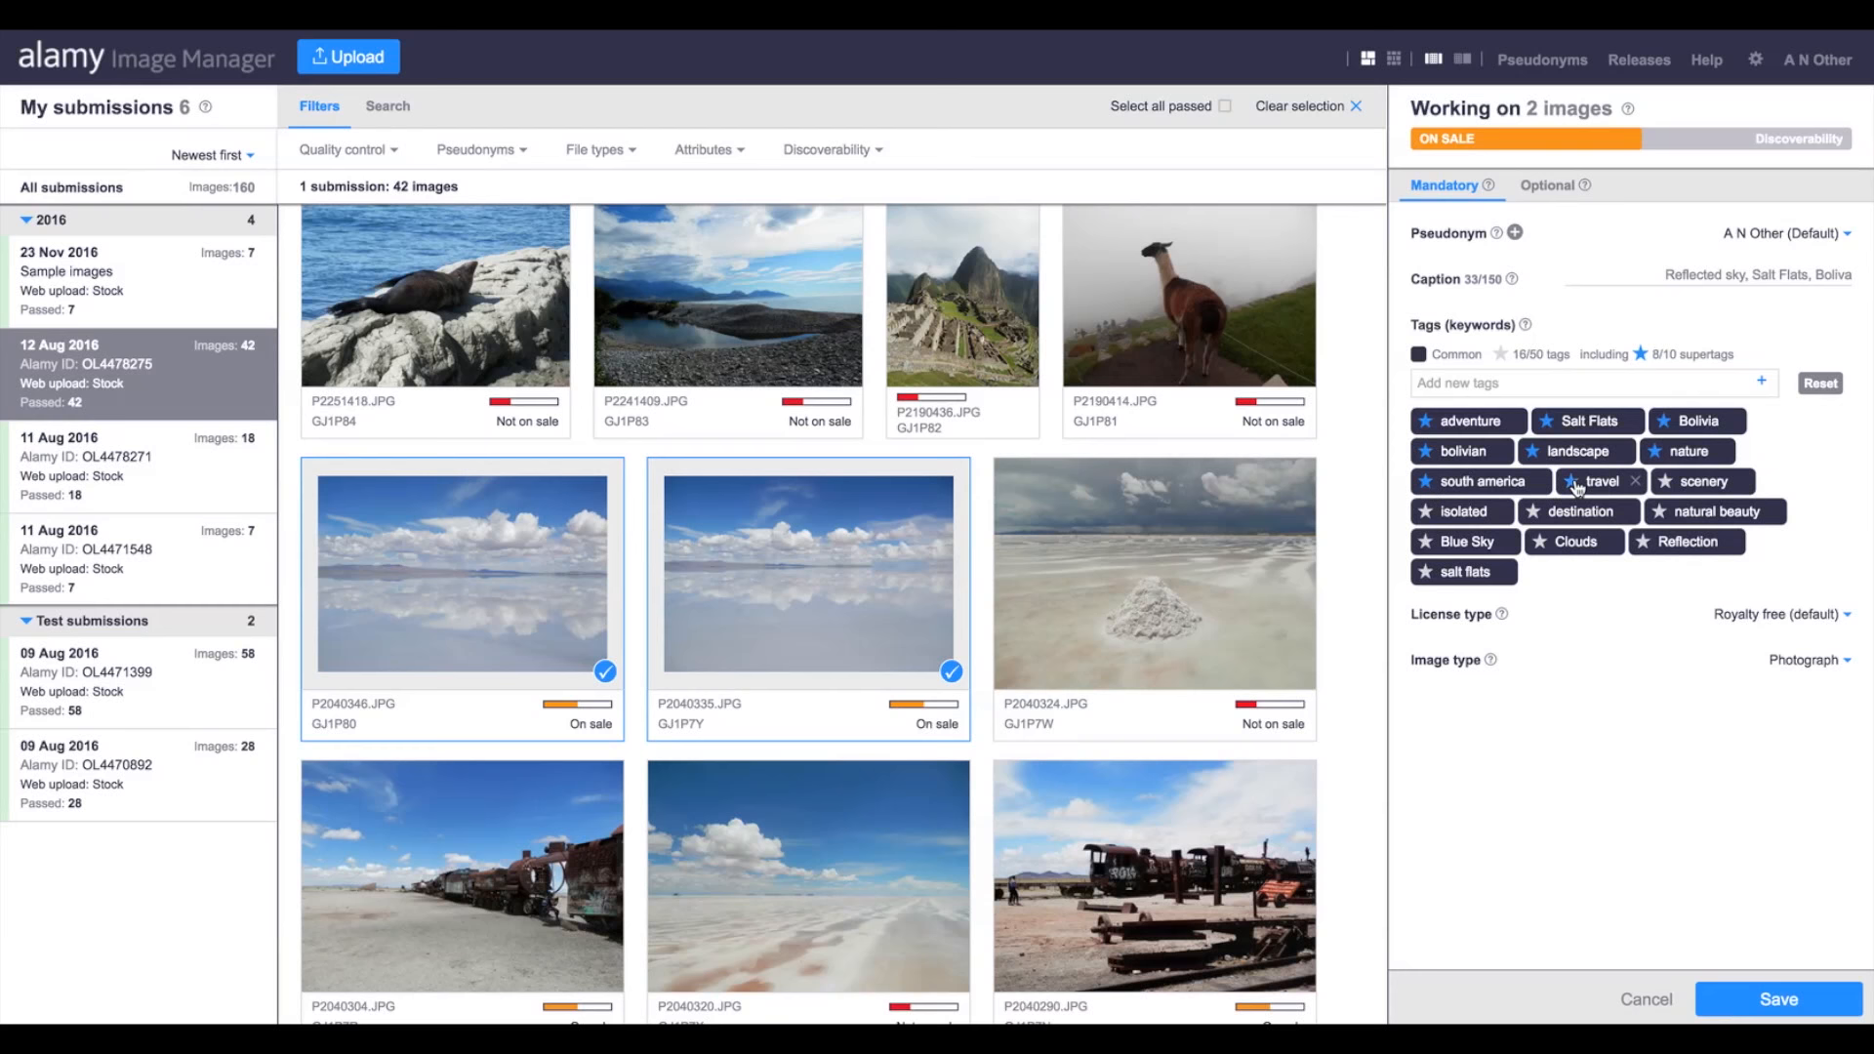
left_click(1573, 480)
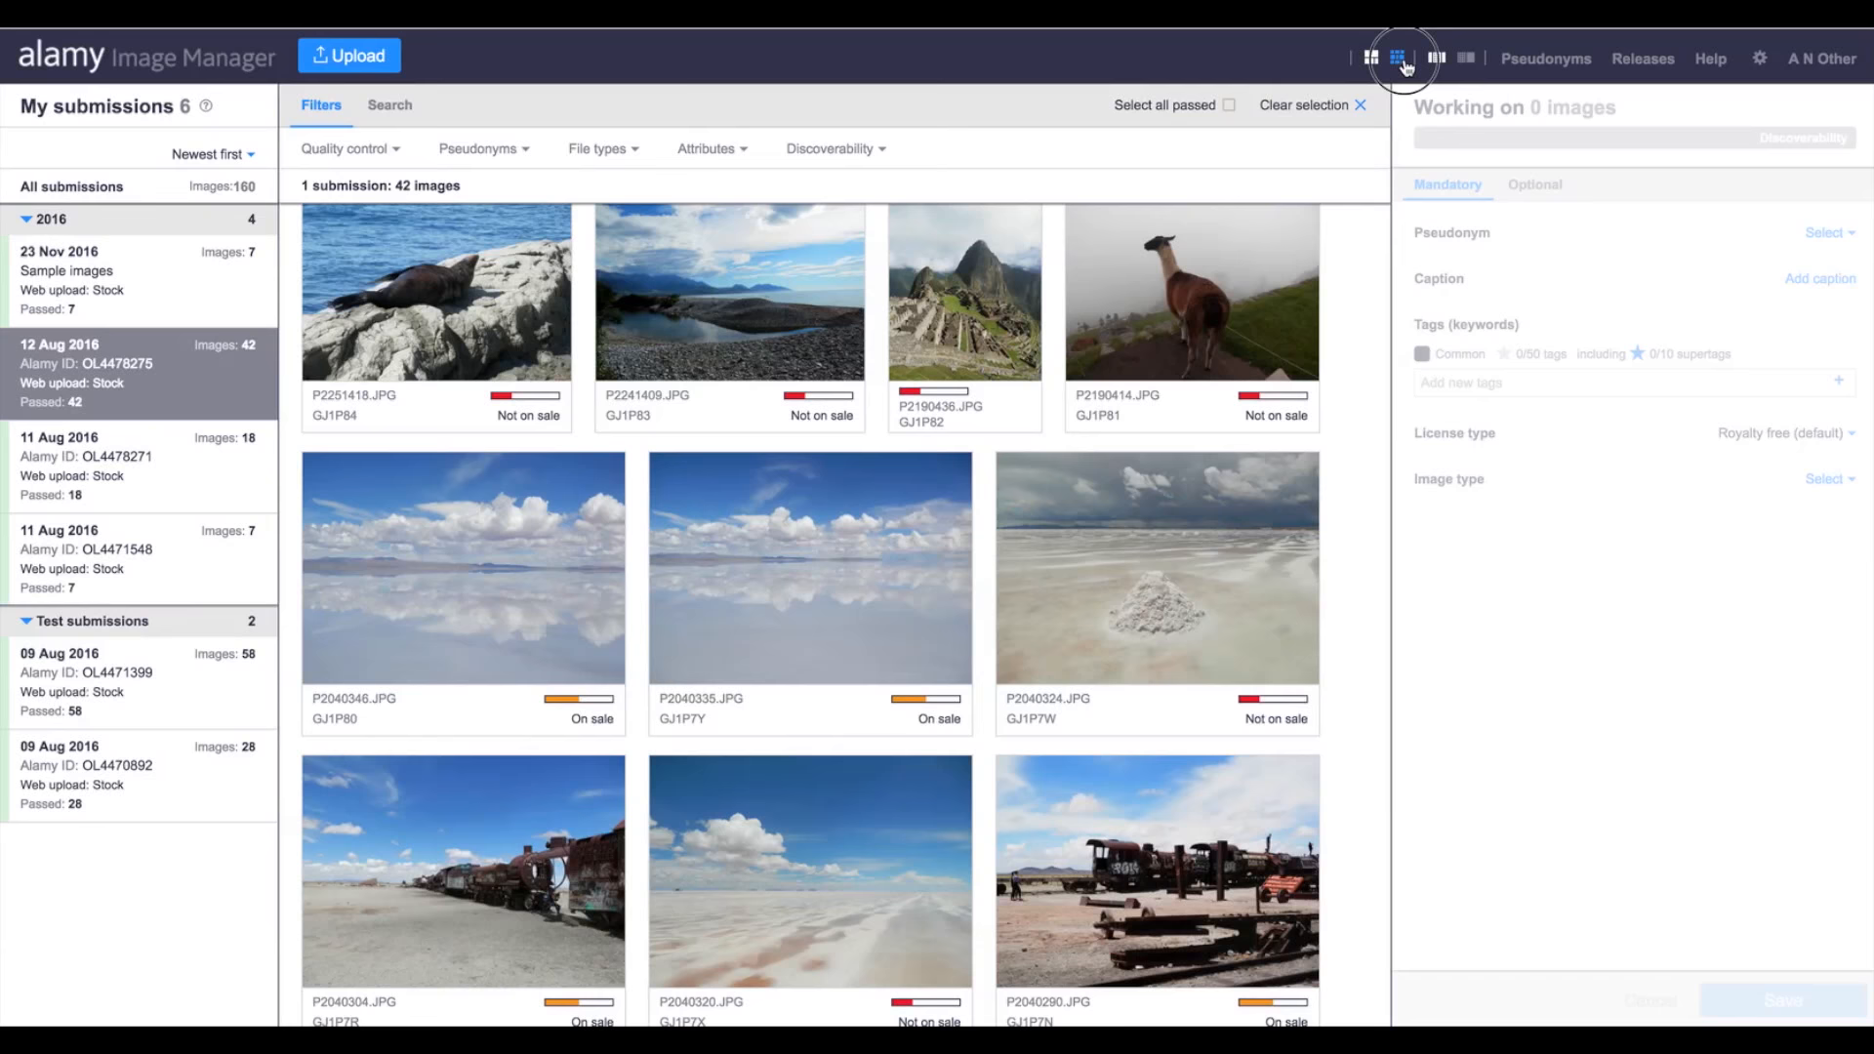
- Switch the page to the layout with a wider tag panel
left_click(1436, 56)
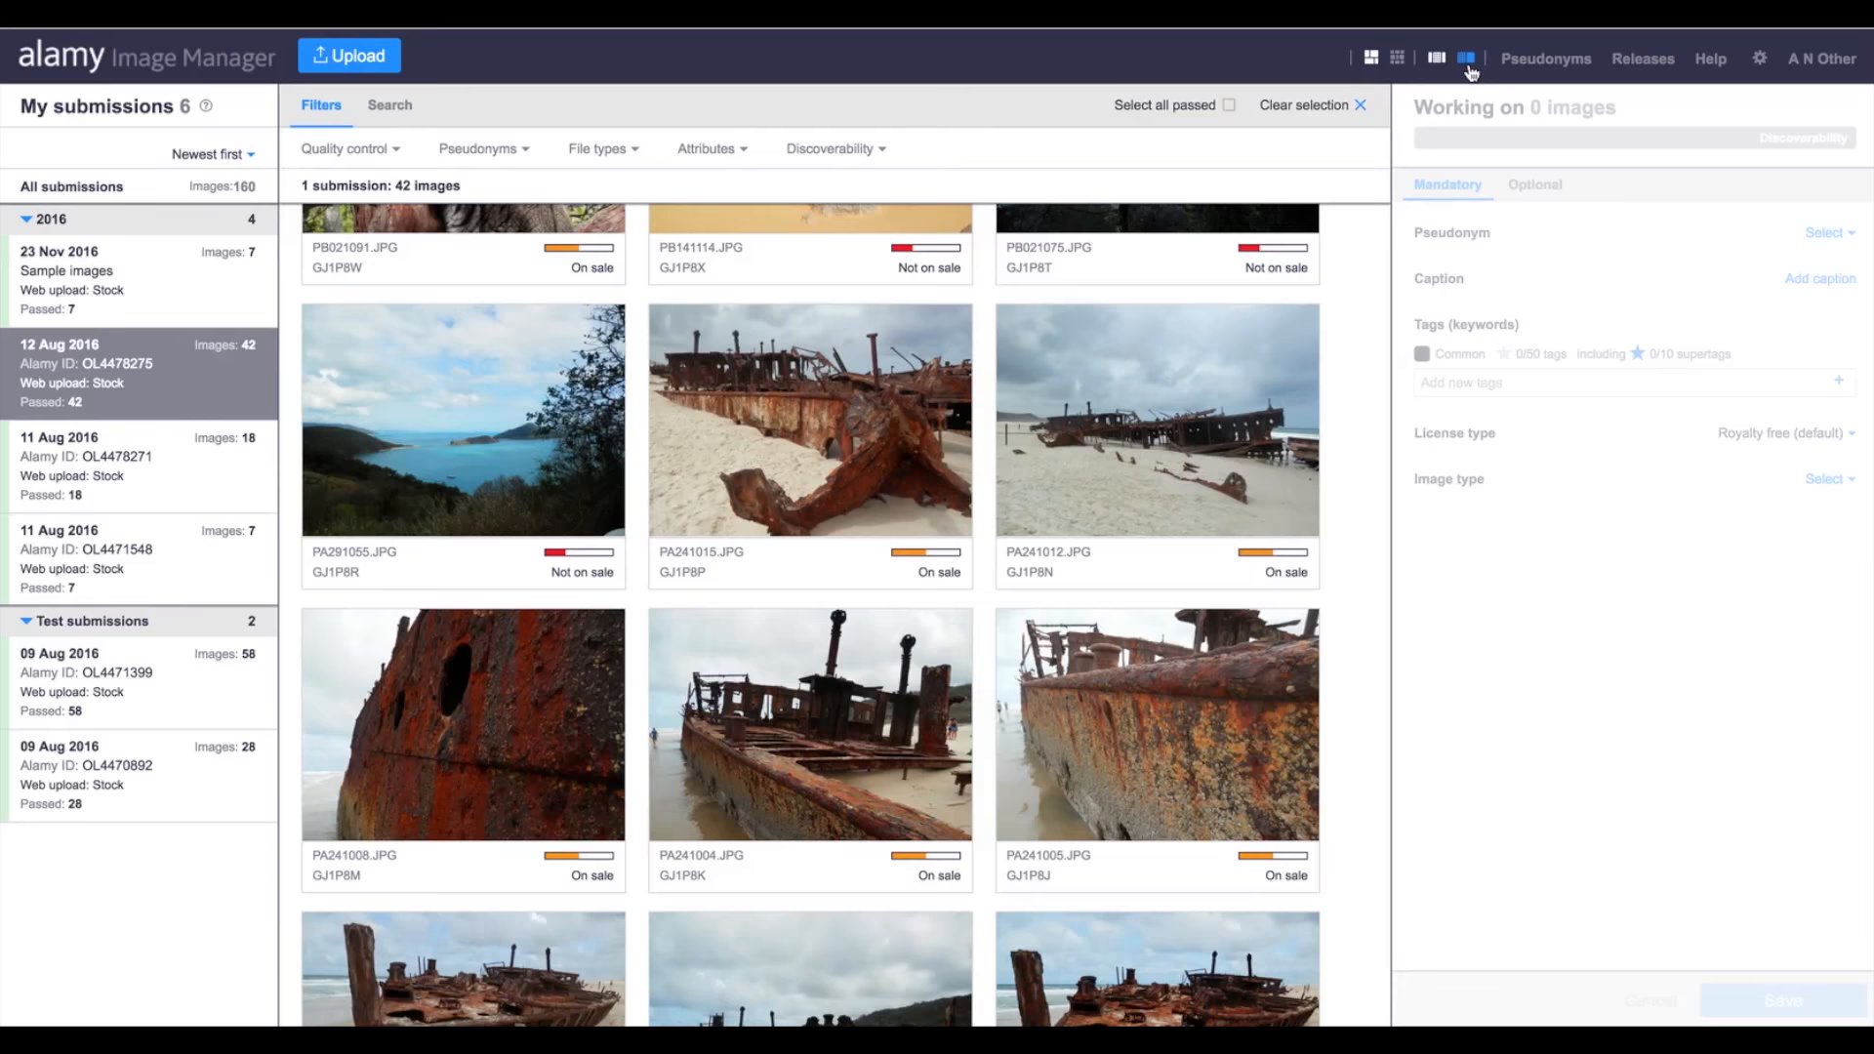
left_click(1155, 419)
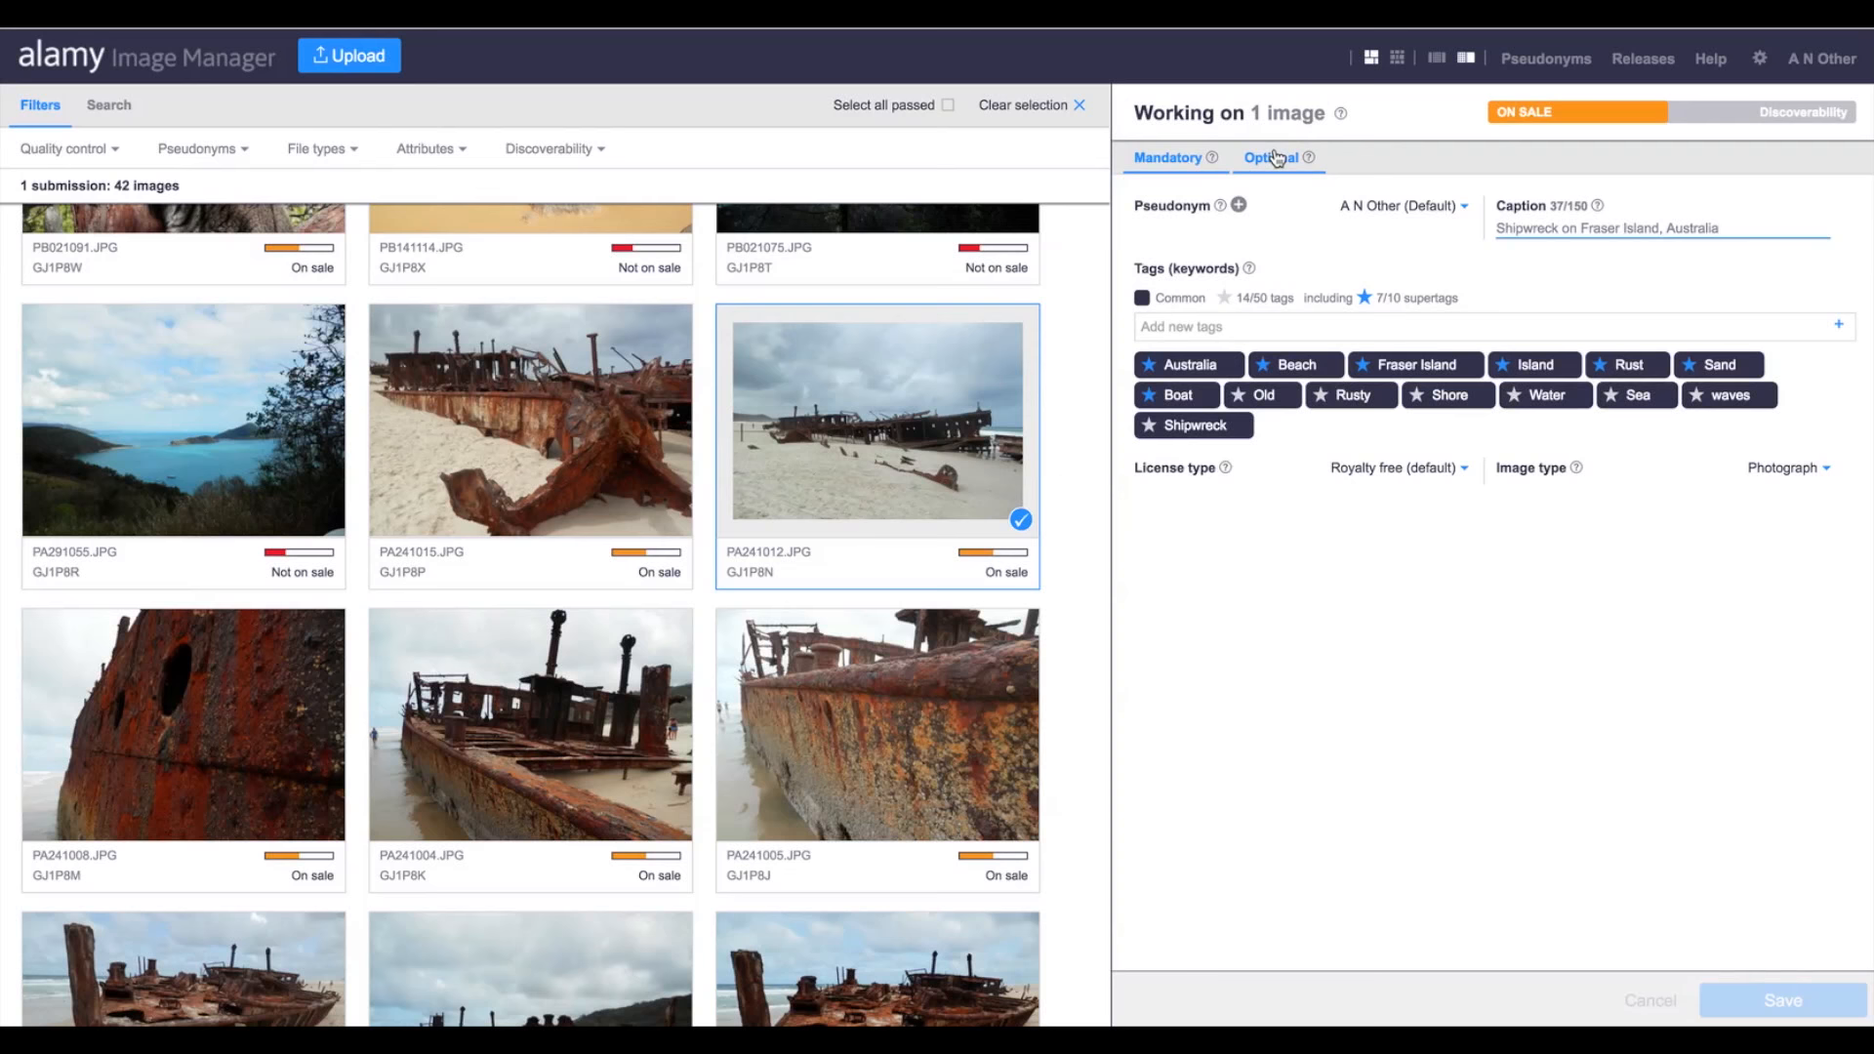